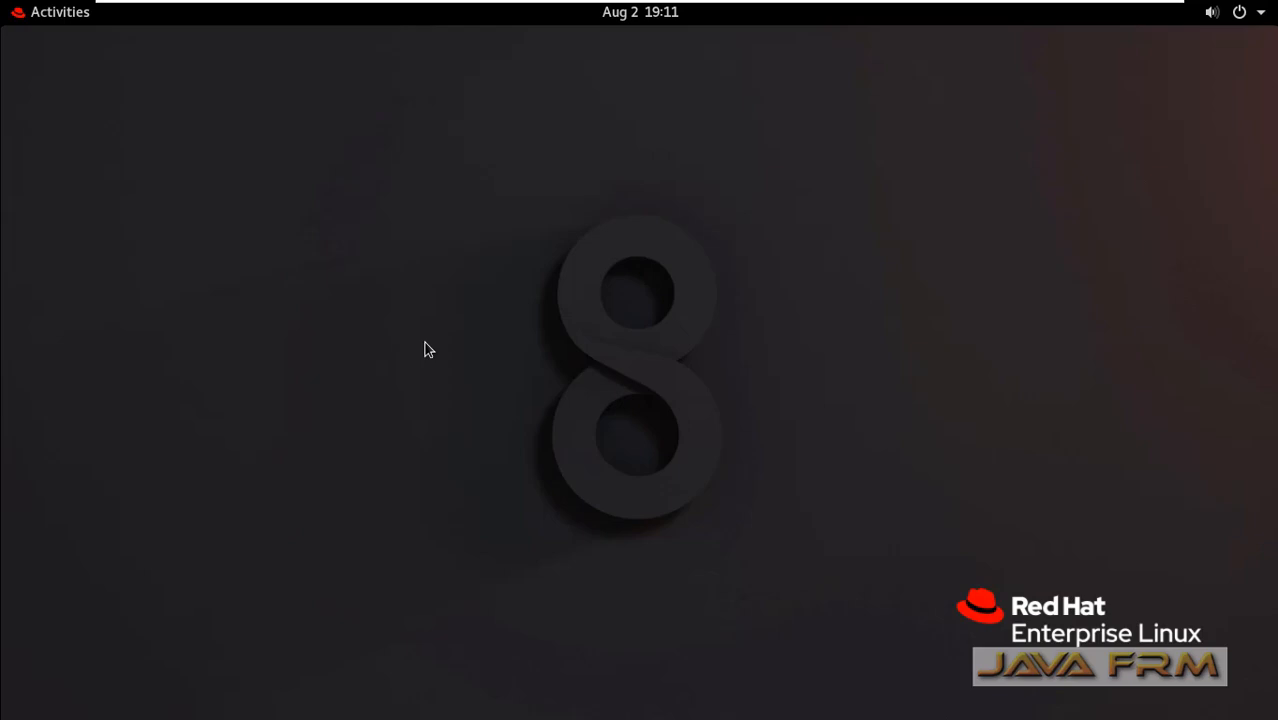
Launch a terminal window from the GNOME Activities overview
{"action": "left_click", "coordinate": [48, 12]}
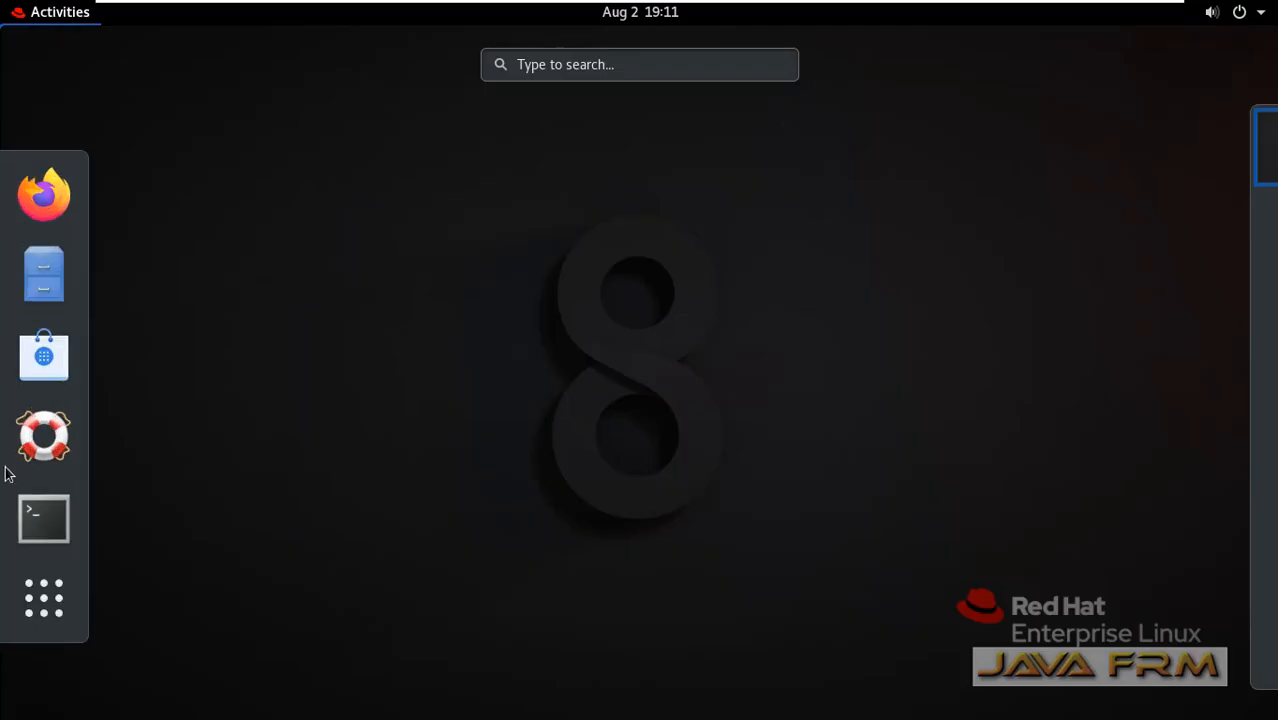
{"action": "left_click", "coordinate": [44, 518]}
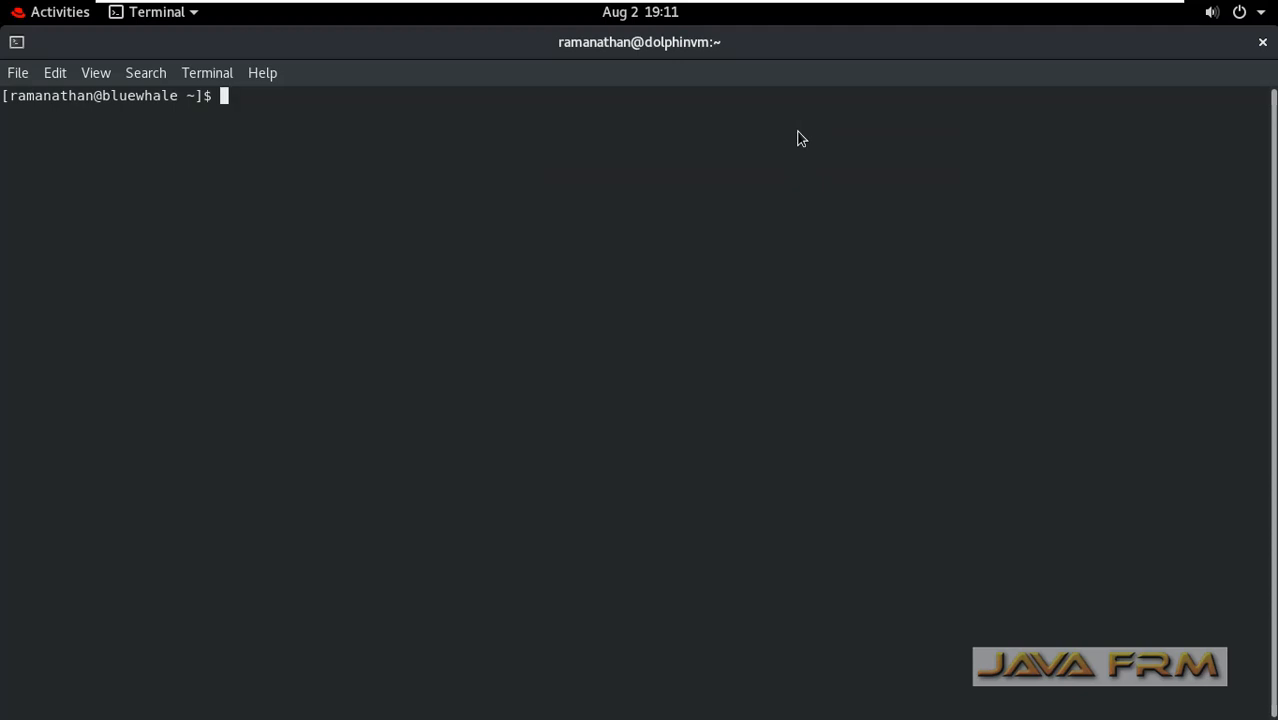
Switch to root with su and show the current hostnamectl status
{"action": "type", "text": "h"}
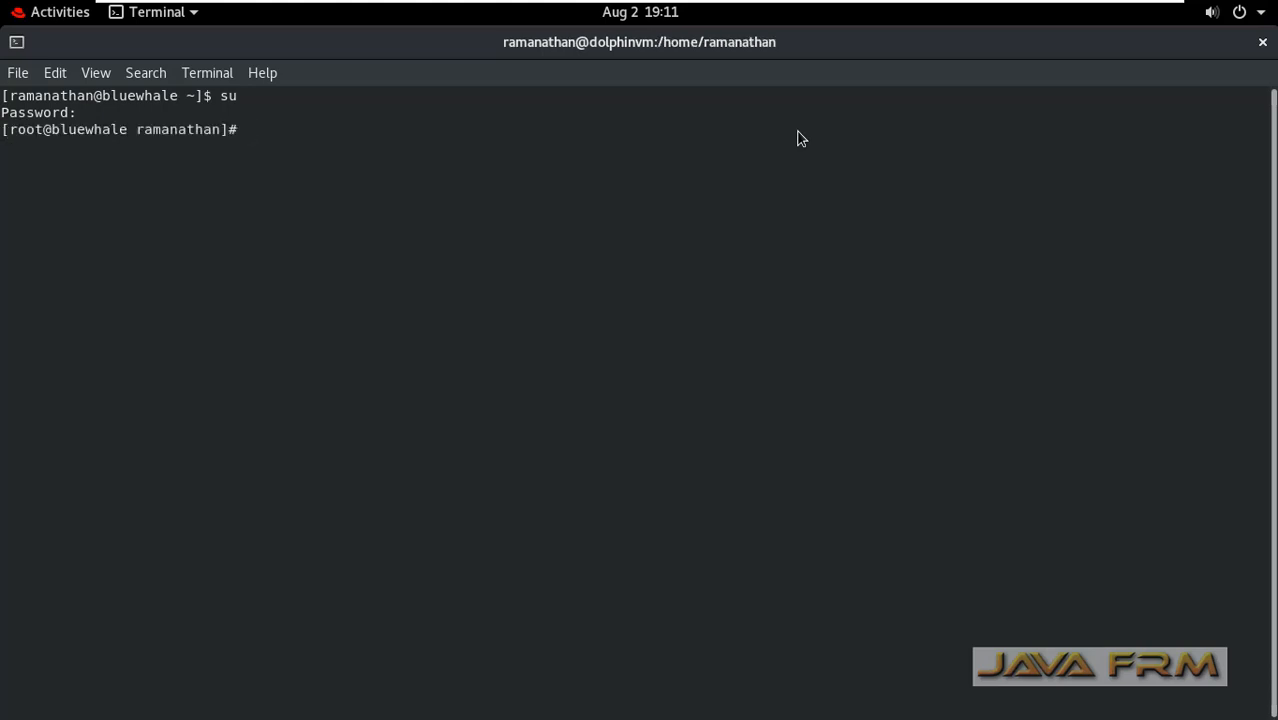
{"action": "type", "text": "hostnamectl"}
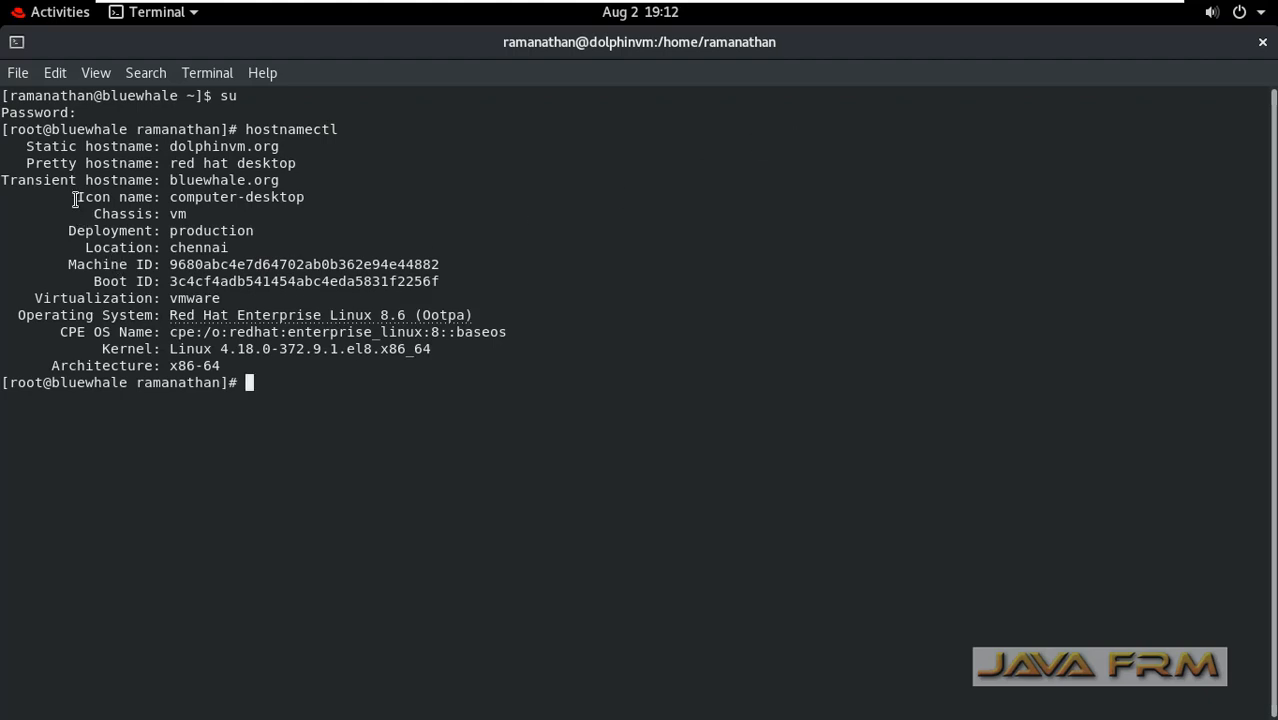
{"action": "mouse_move", "coordinate": [752, 212]}
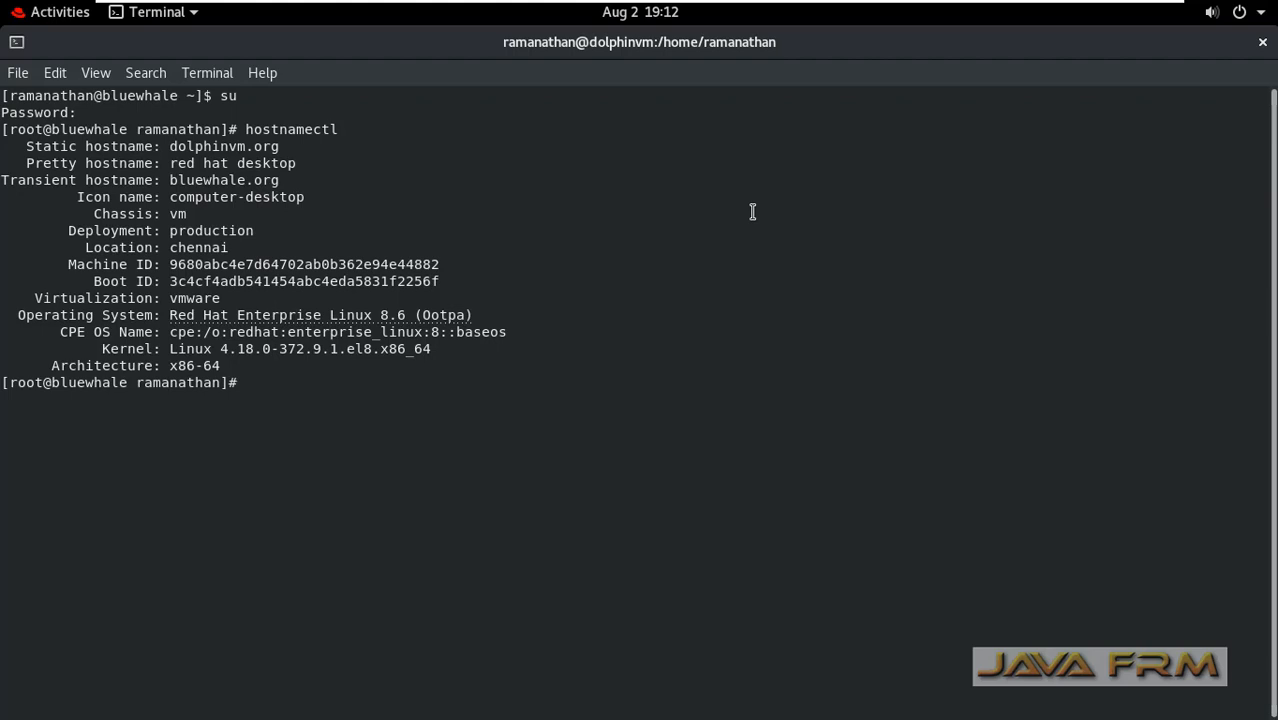
Display /etc/machine-info with cat, then clear the screen
{"action": "type", "text": "c"}
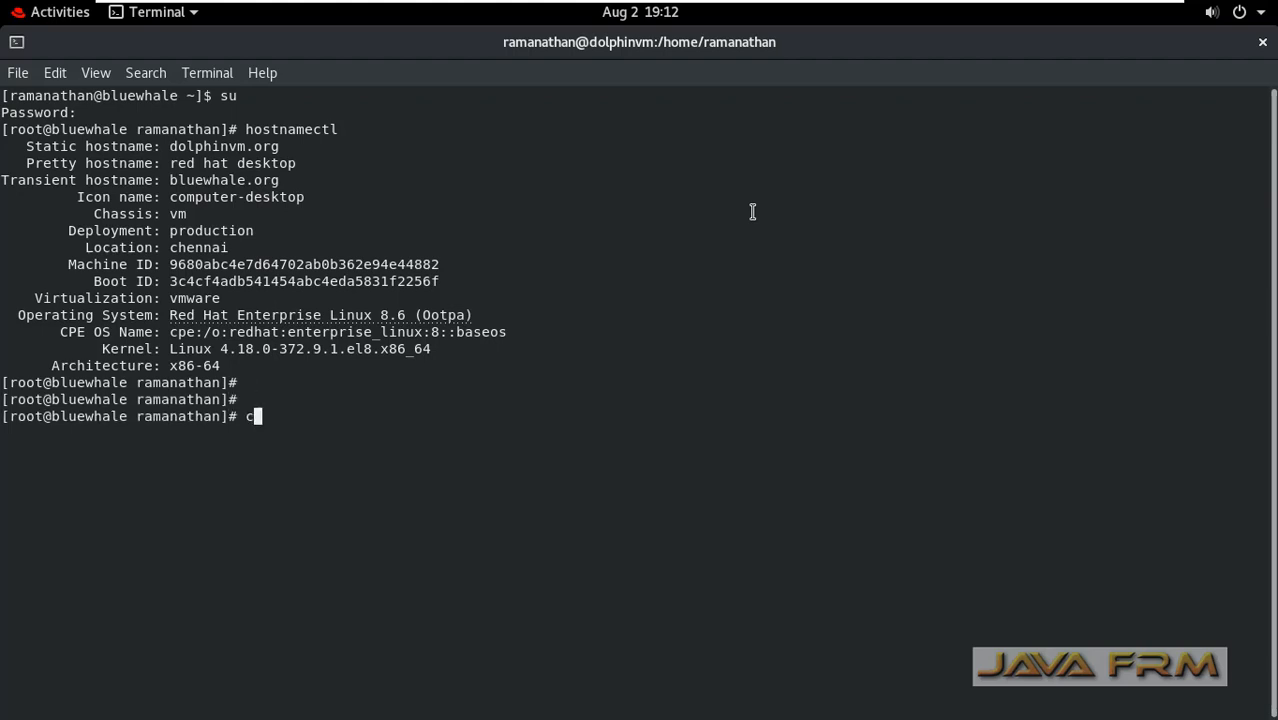
{"action": "type", "text": "at /etc/"}
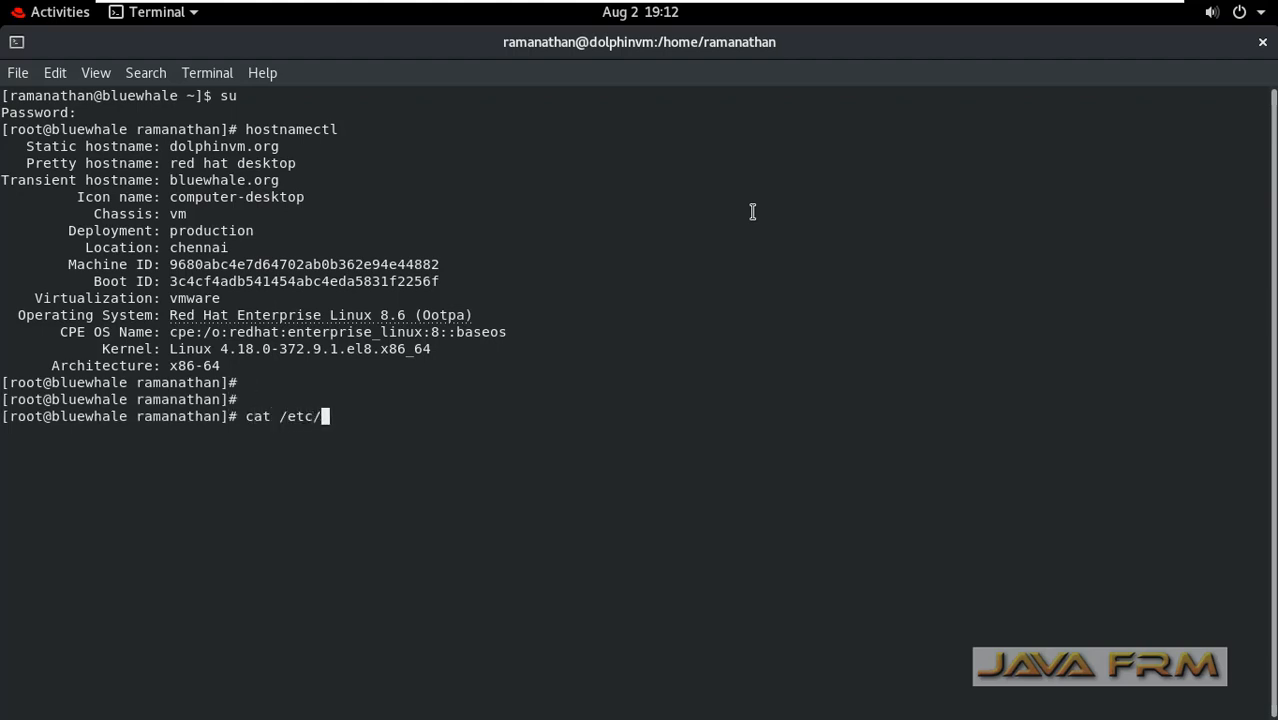
{"action": "type", "text": "machine-info"}
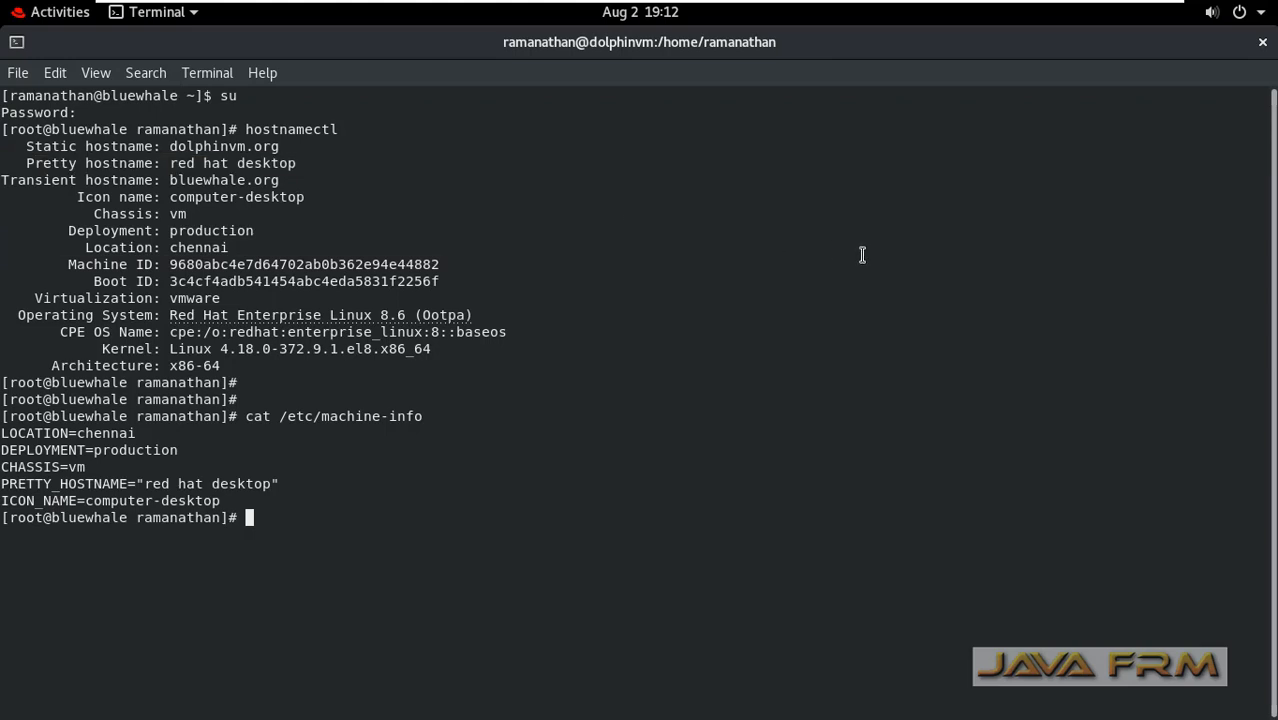
{"action": "type", "text": "clear"}
{"action": "type", "text": "vim"}
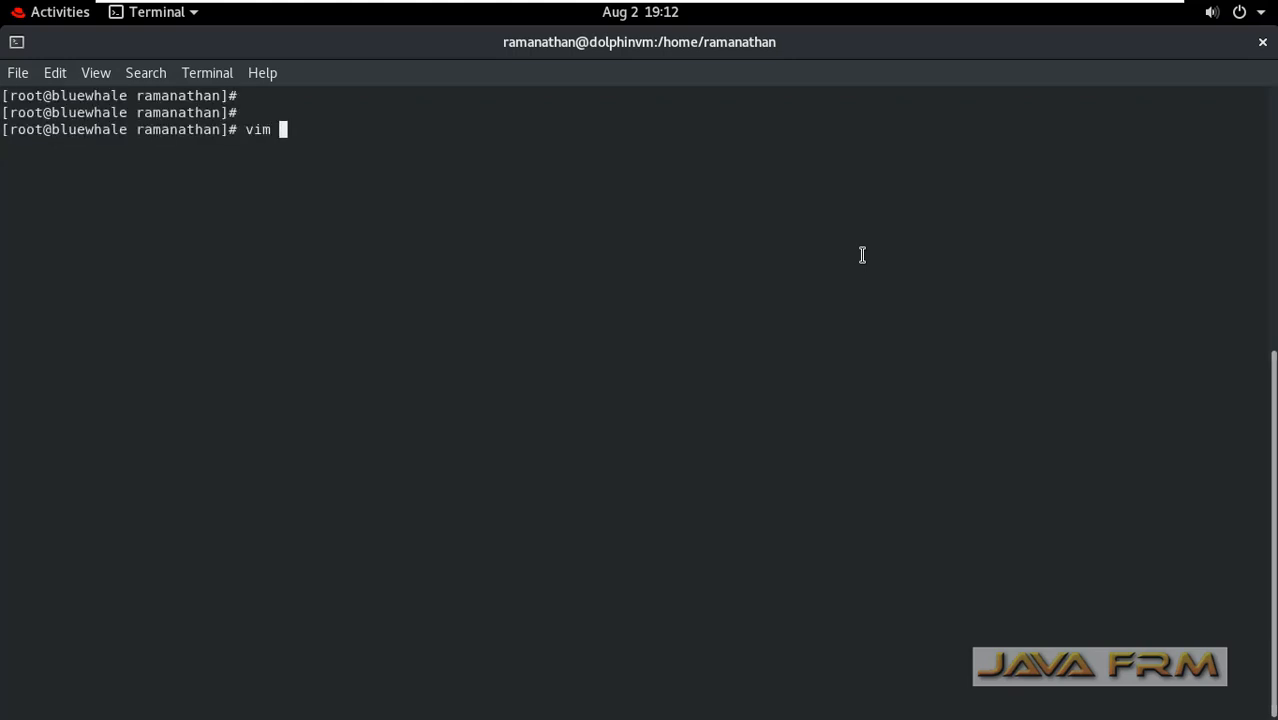
Open /etc/machine-info in vim for editing
{"action": "type", "text": "/etc/ma"}
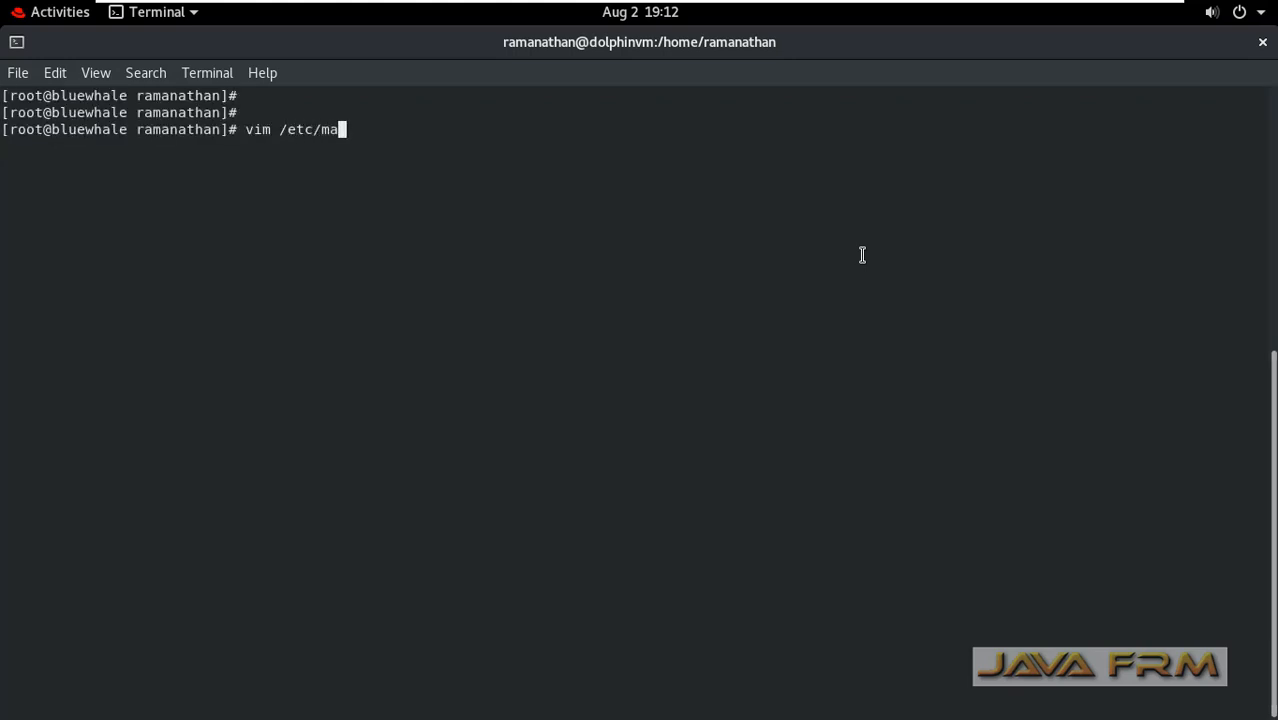
{"action": "type", "text": "chine-info"}
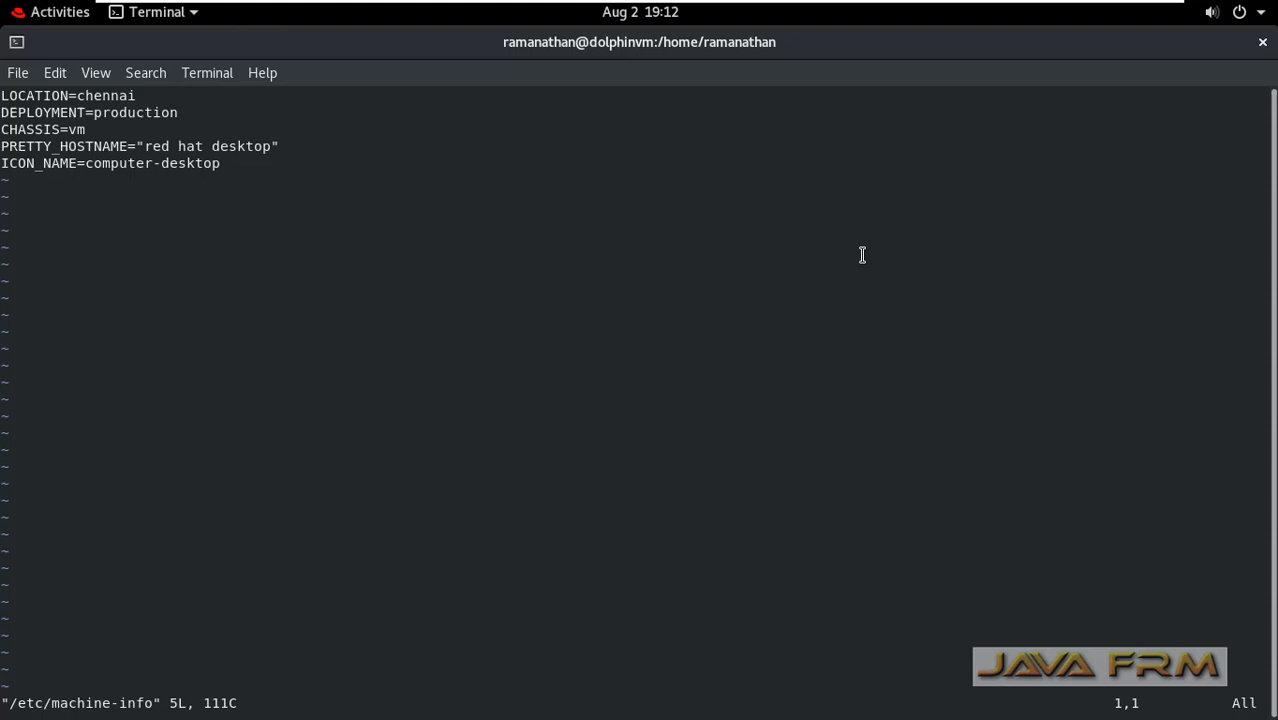
Change LOCATION to Tiruchirapalli, DEPLOYMENT to staging and CHASSIS to desktop
{"action": "key", "text": "i"}
{"action": "type", "text": "T"}
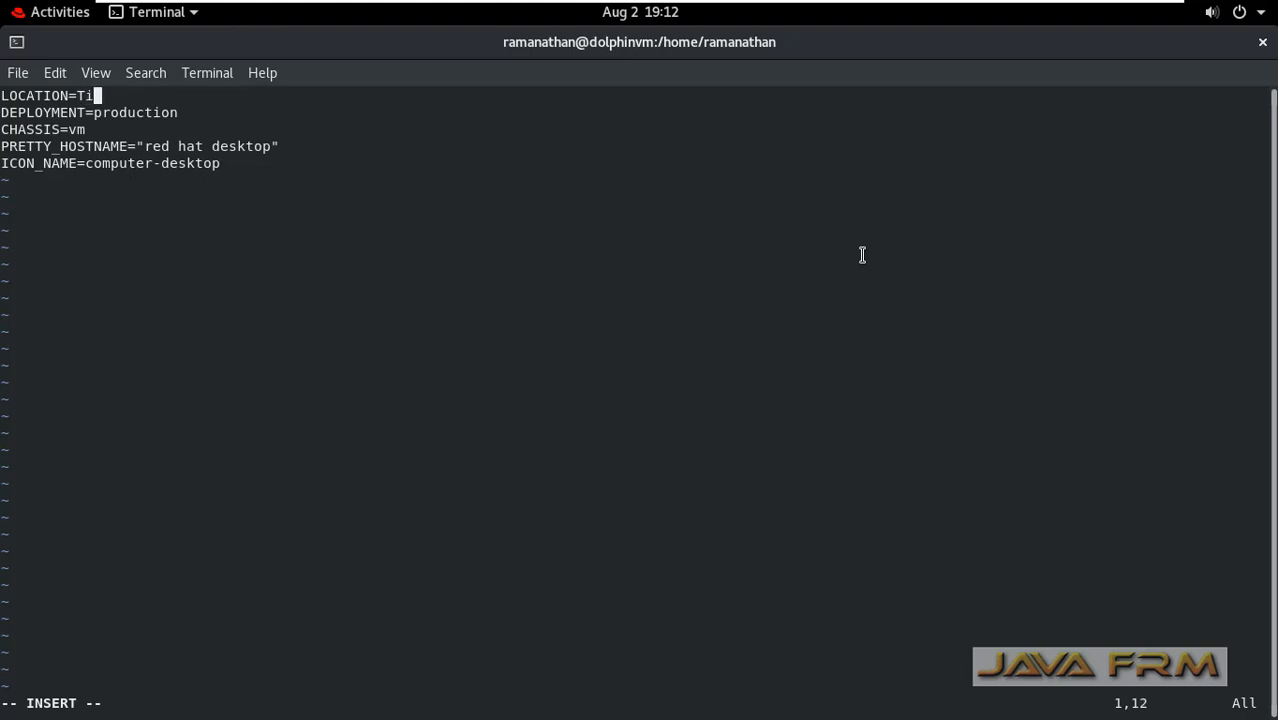
{"action": "type", "text": "uchira"}
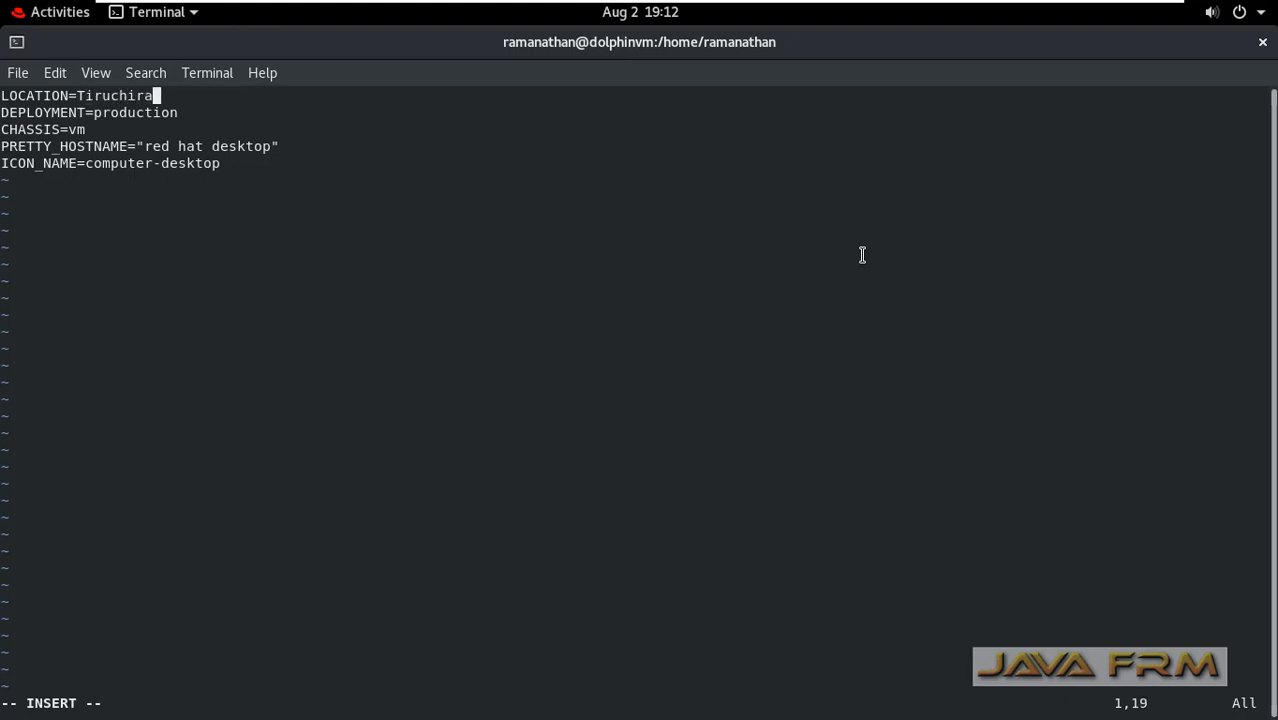
{"action": "type", "text": "palli"}
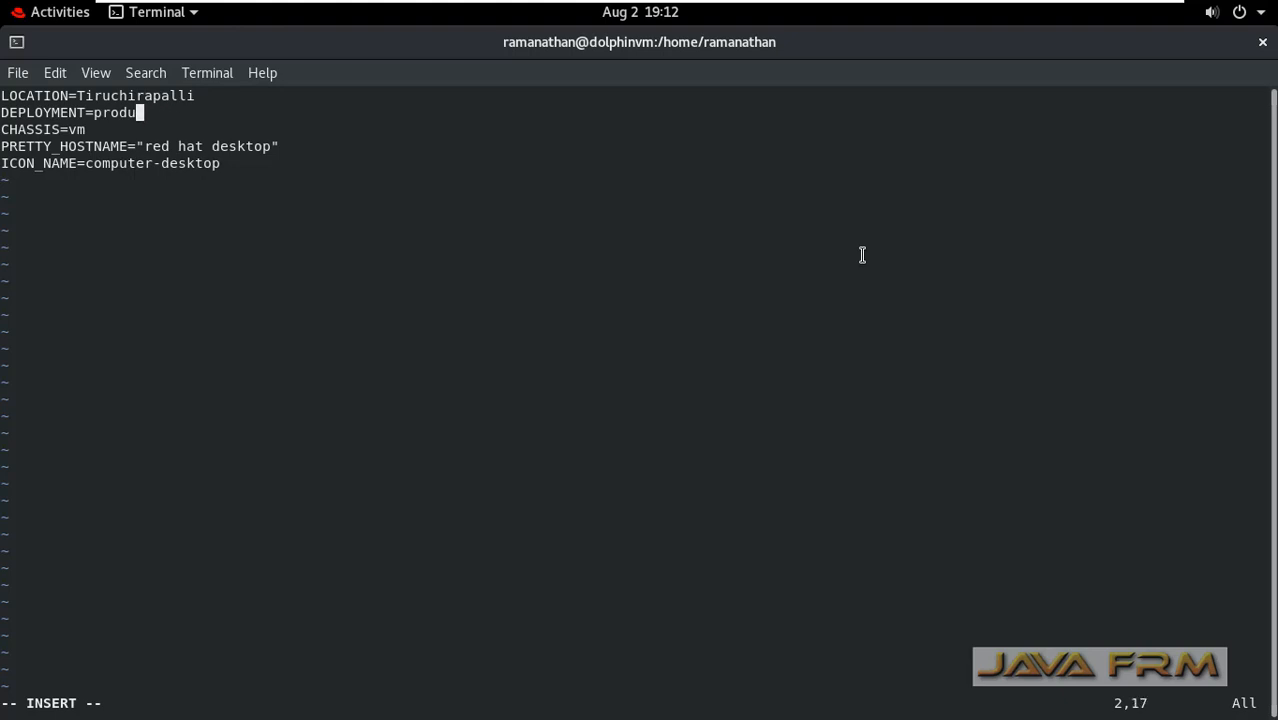
{"action": "key", "text": "BackSpace"}
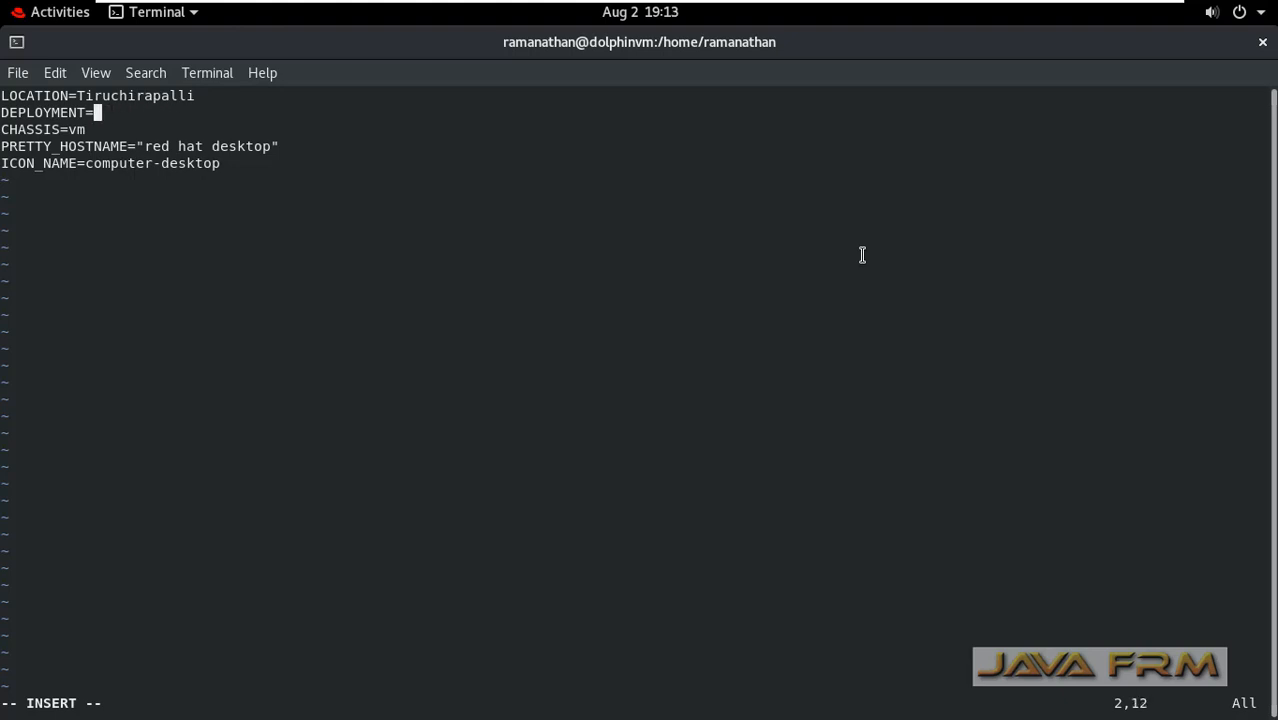
{"action": "type", "text": "staging"}
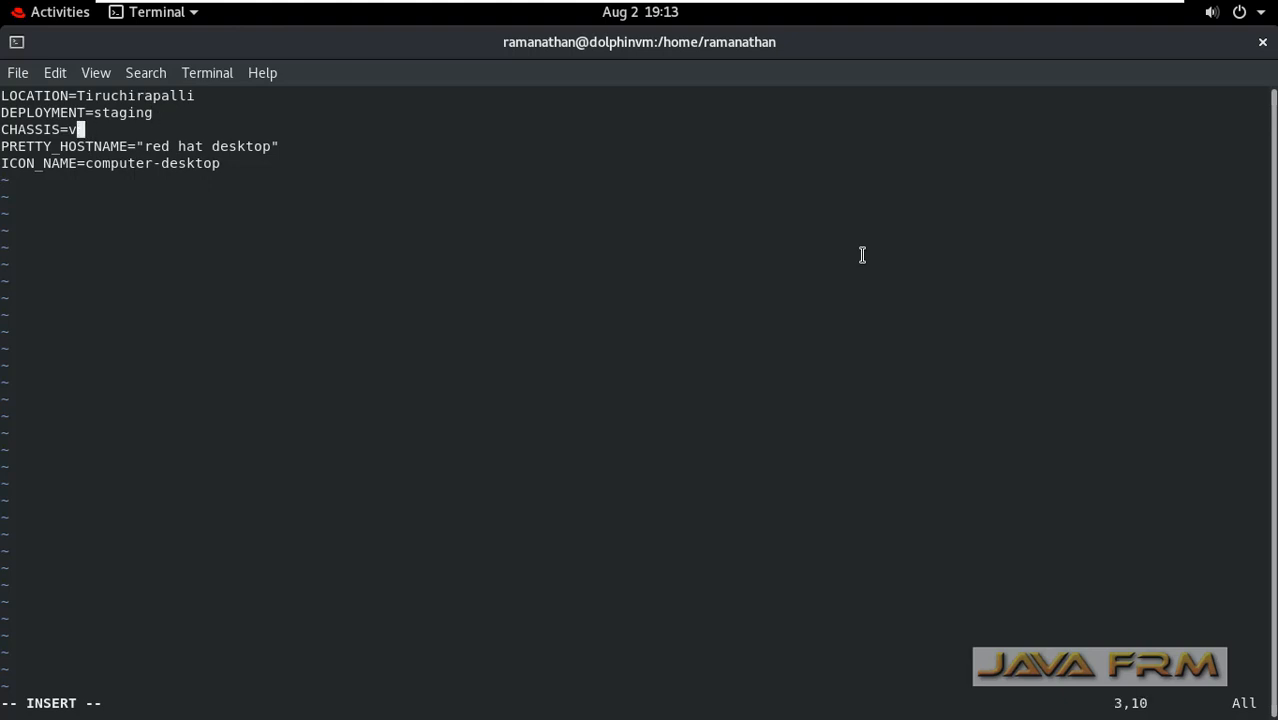
{"action": "type", "text": "eskt"}
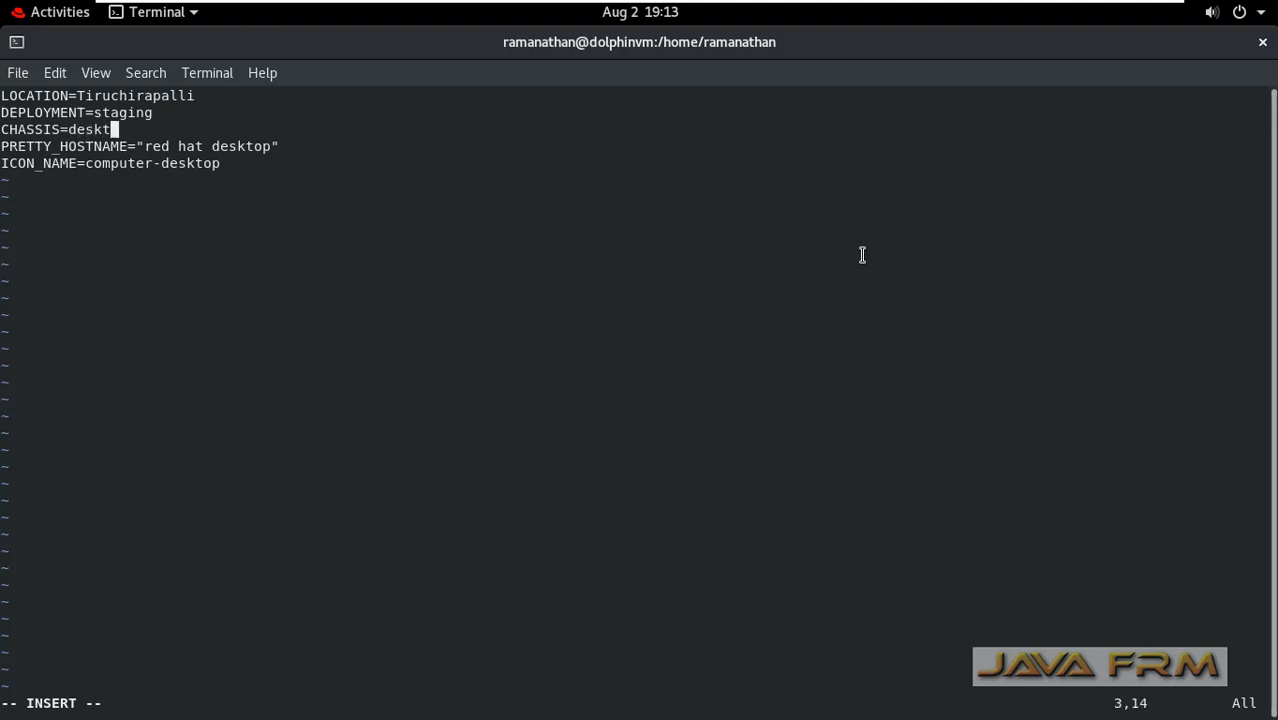
{"action": "type", "text": "op"}
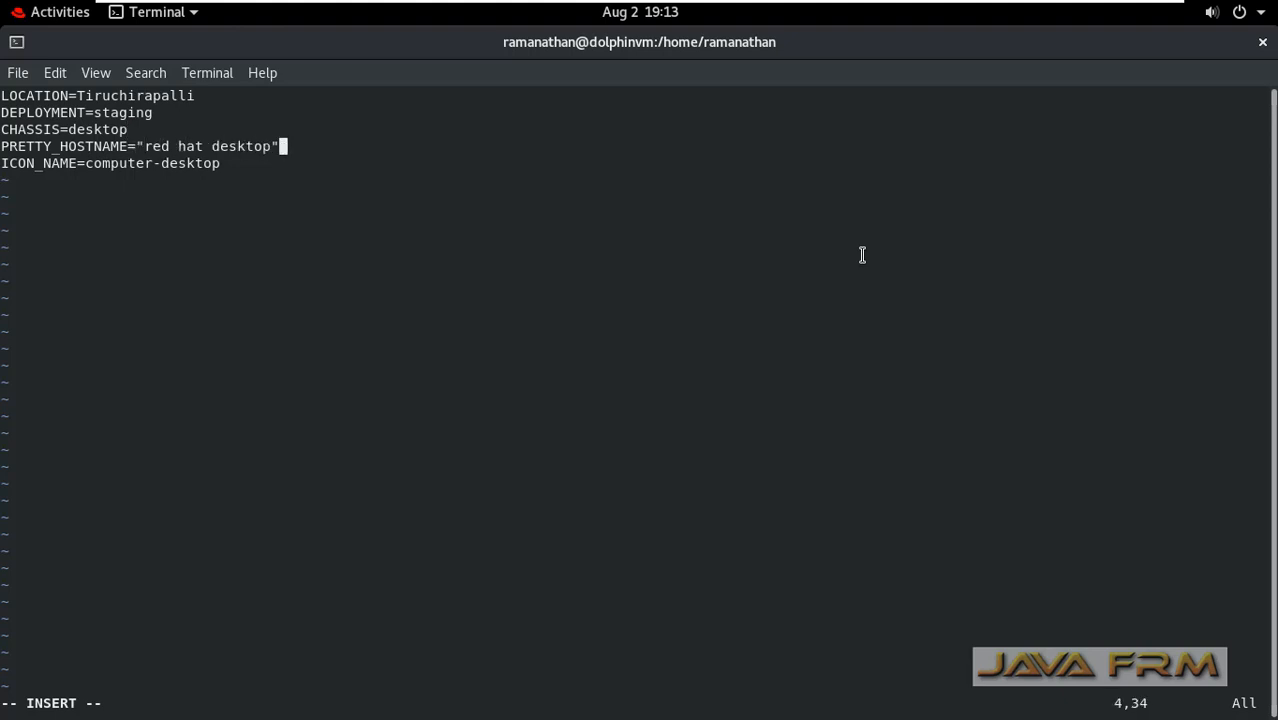
Set PRETTY_HOSTNAME to "red hat virtual machine" and save the file with :wq
{"action": "key", "text": "Left"}
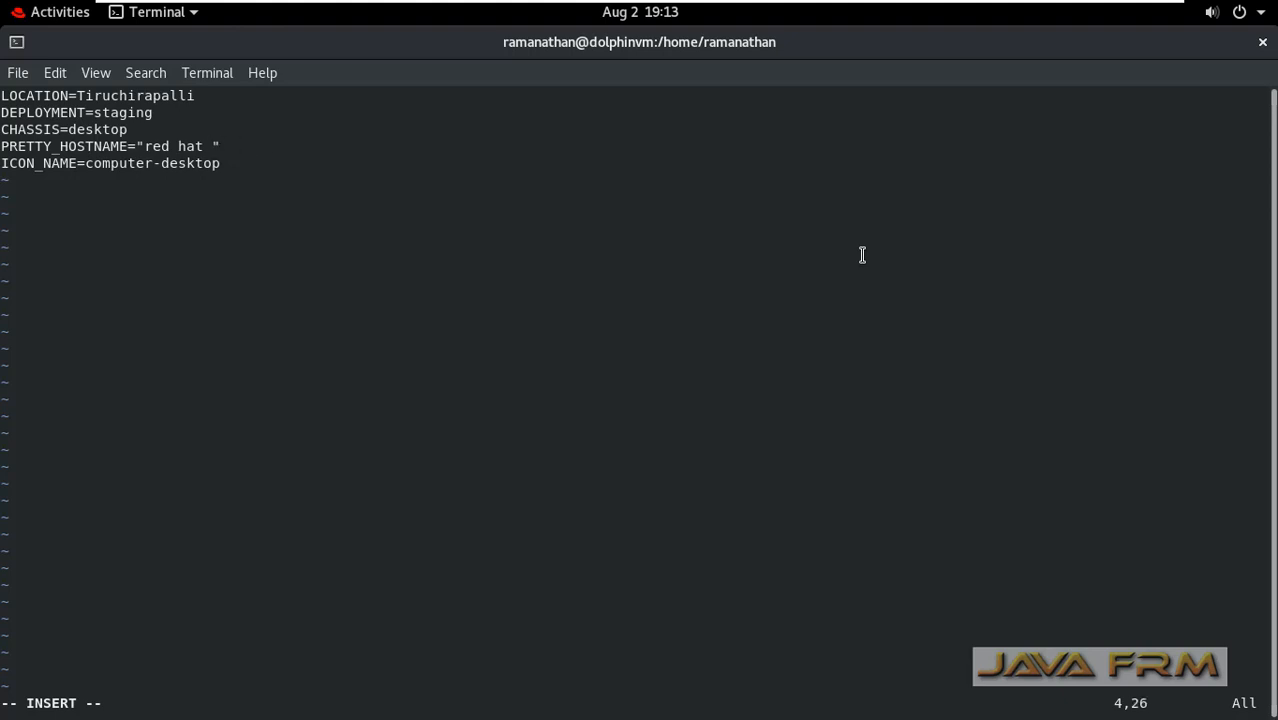
{"action": "type", "text": "virtual"}
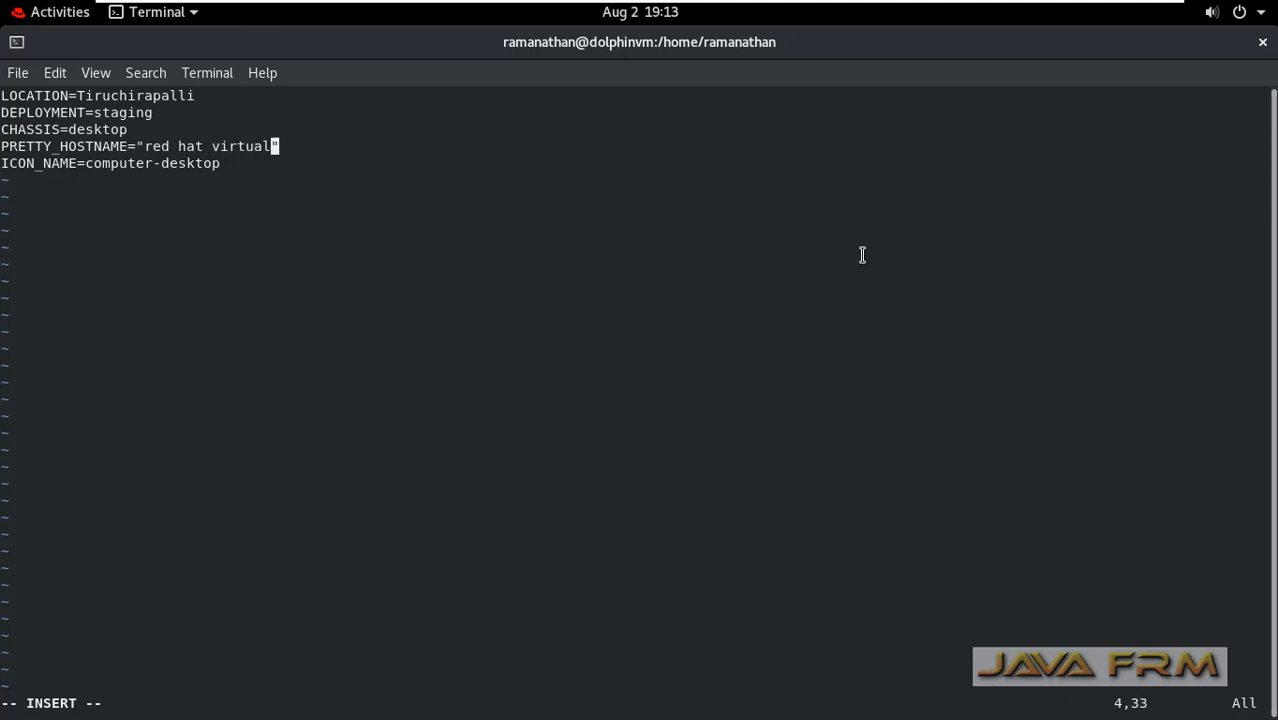
{"action": "type", "text": "machine"}
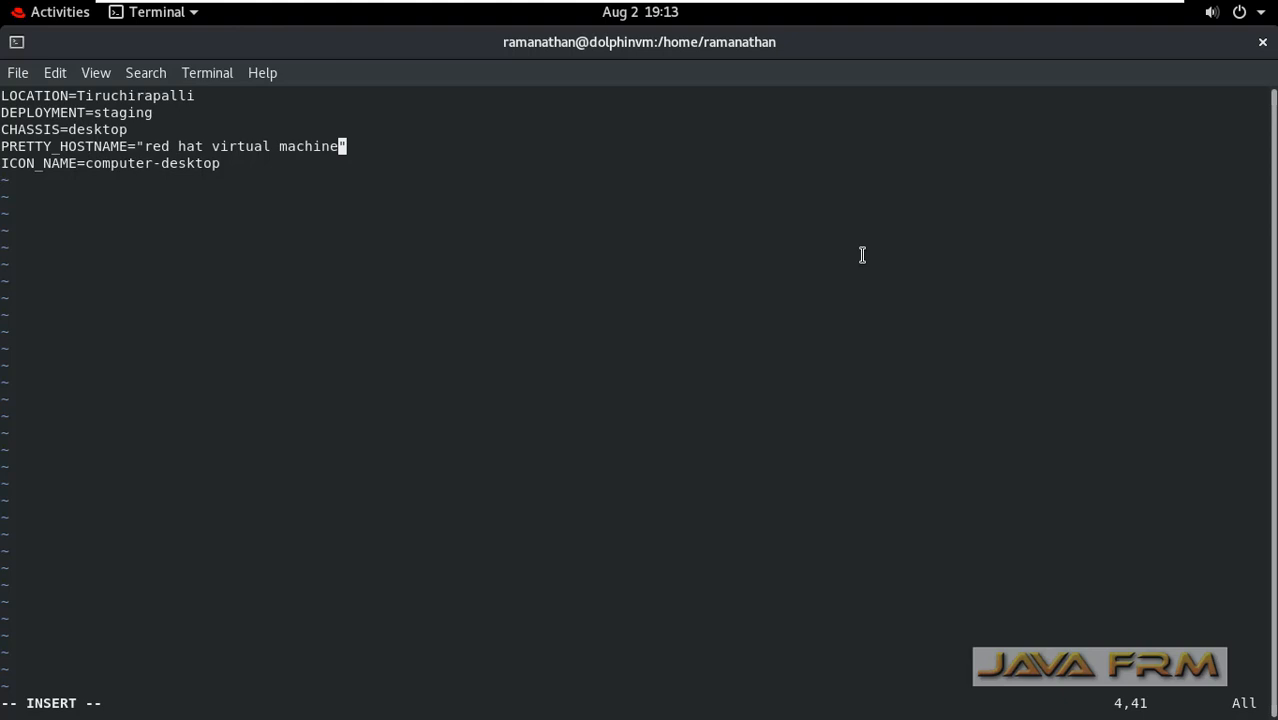
{"action": "type", "text": "\""}
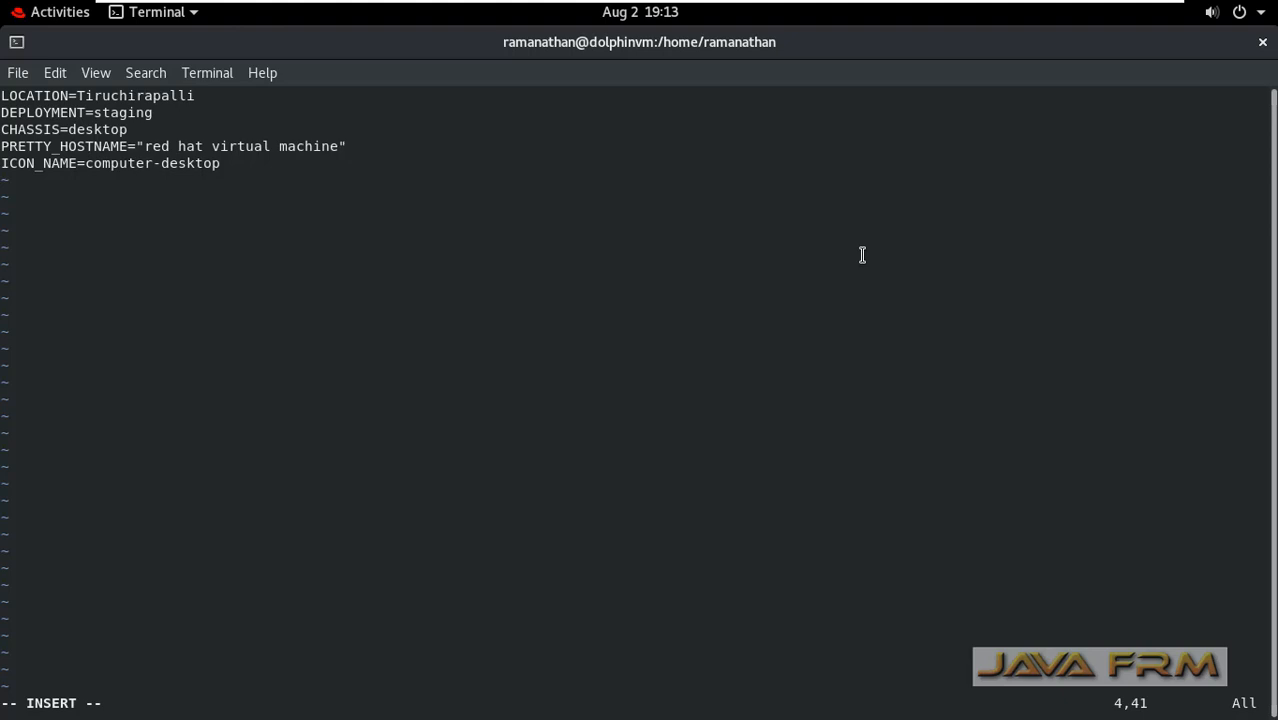
{"action": "key", "text": "Escape"}
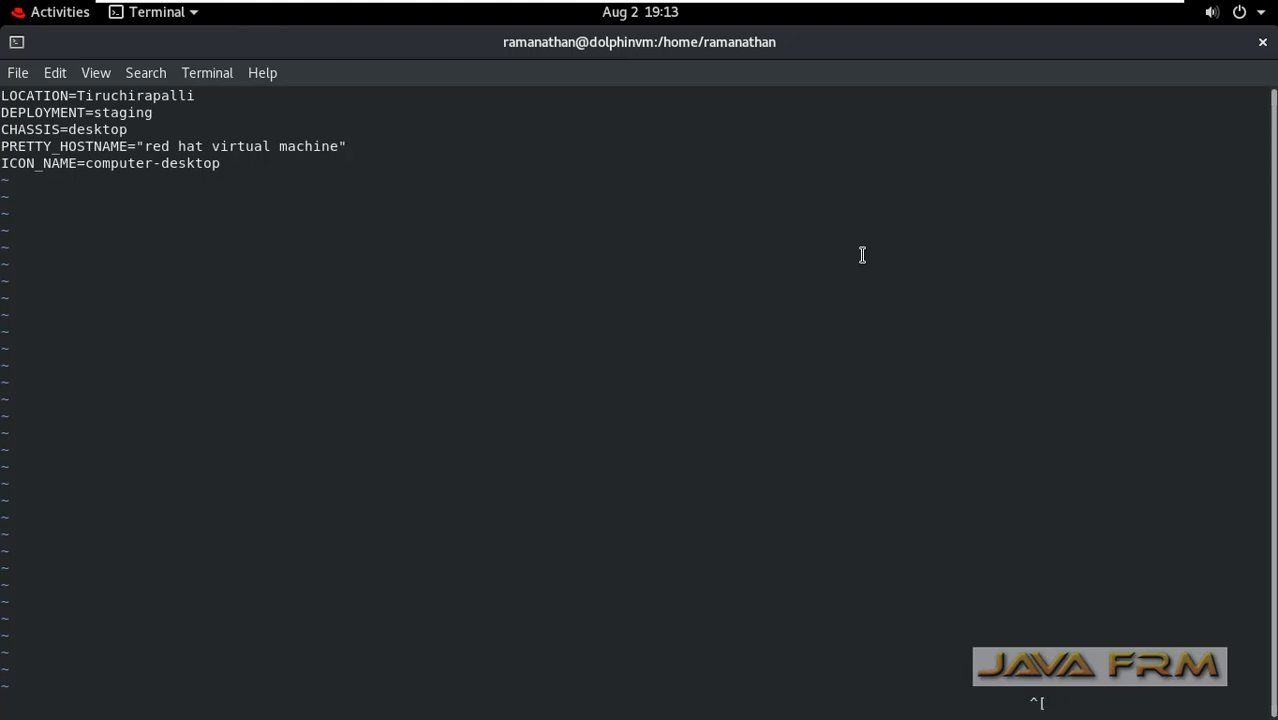
{"action": "type", "text": ":wq"}
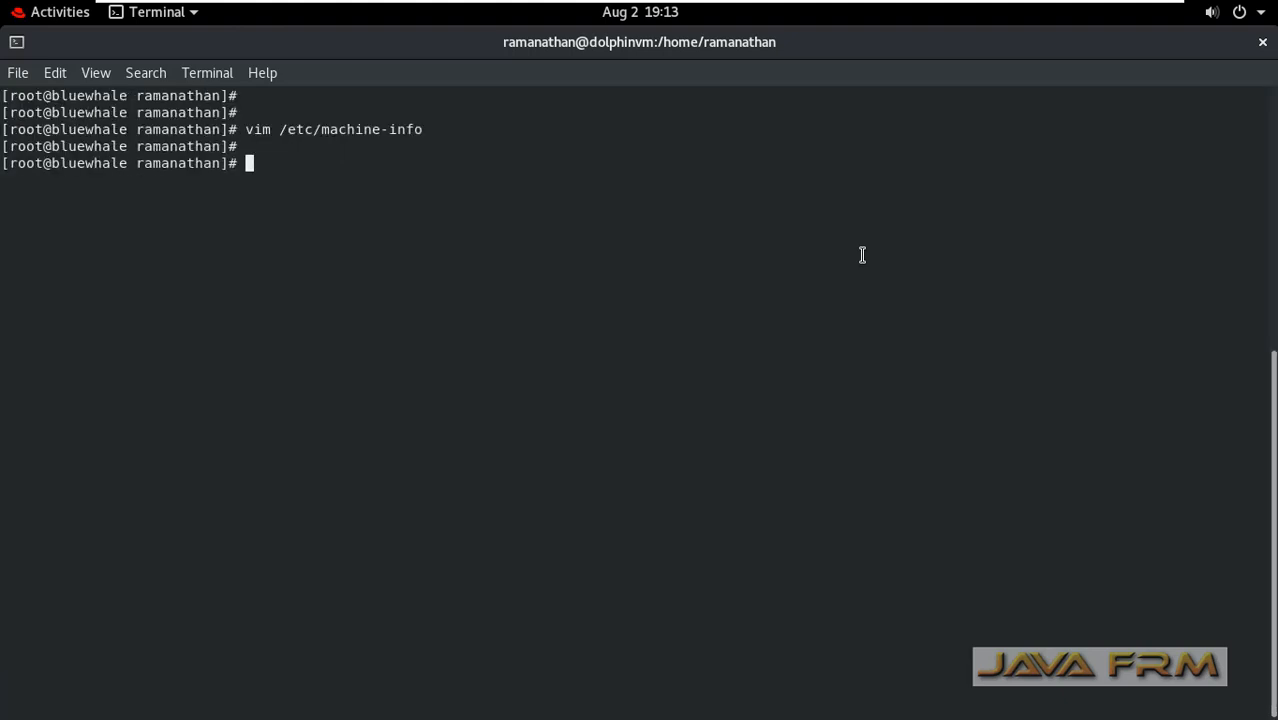
Run hostnamectl to confirm the new pretty hostname, location and deployment
{"action": "type", "text": "hostnamectl"}
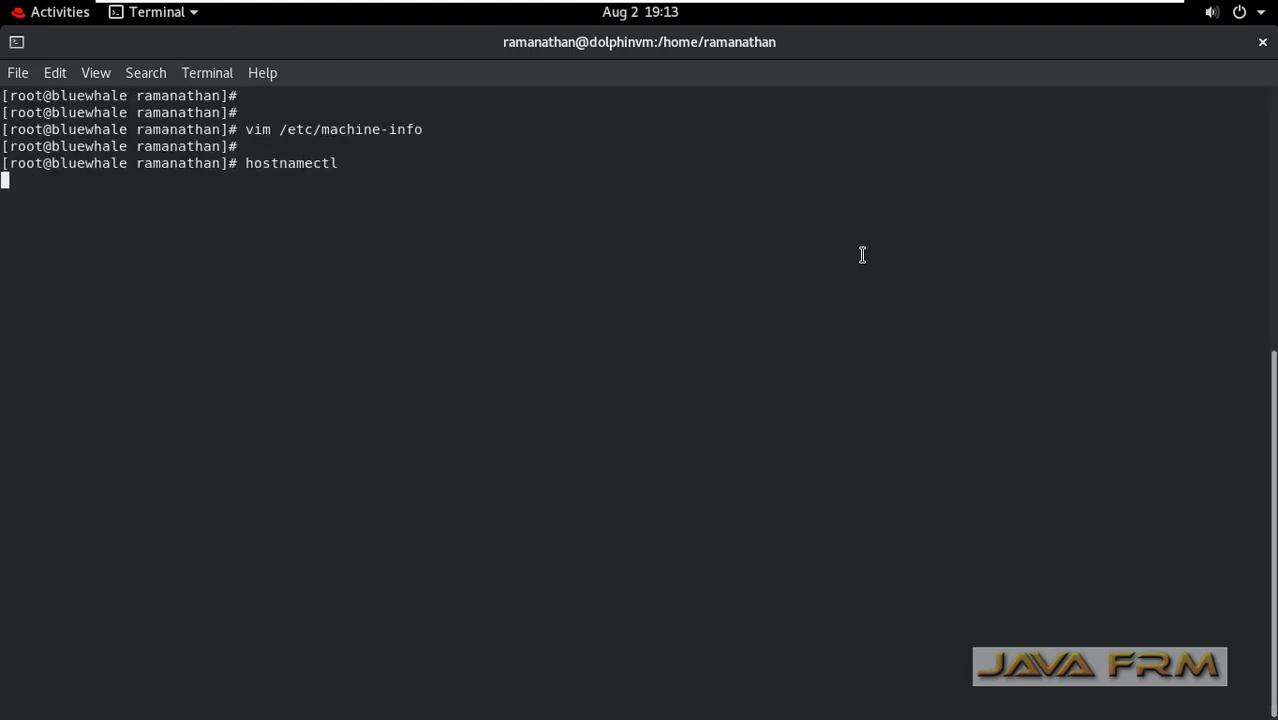
{"action": "key", "text": "Return"}
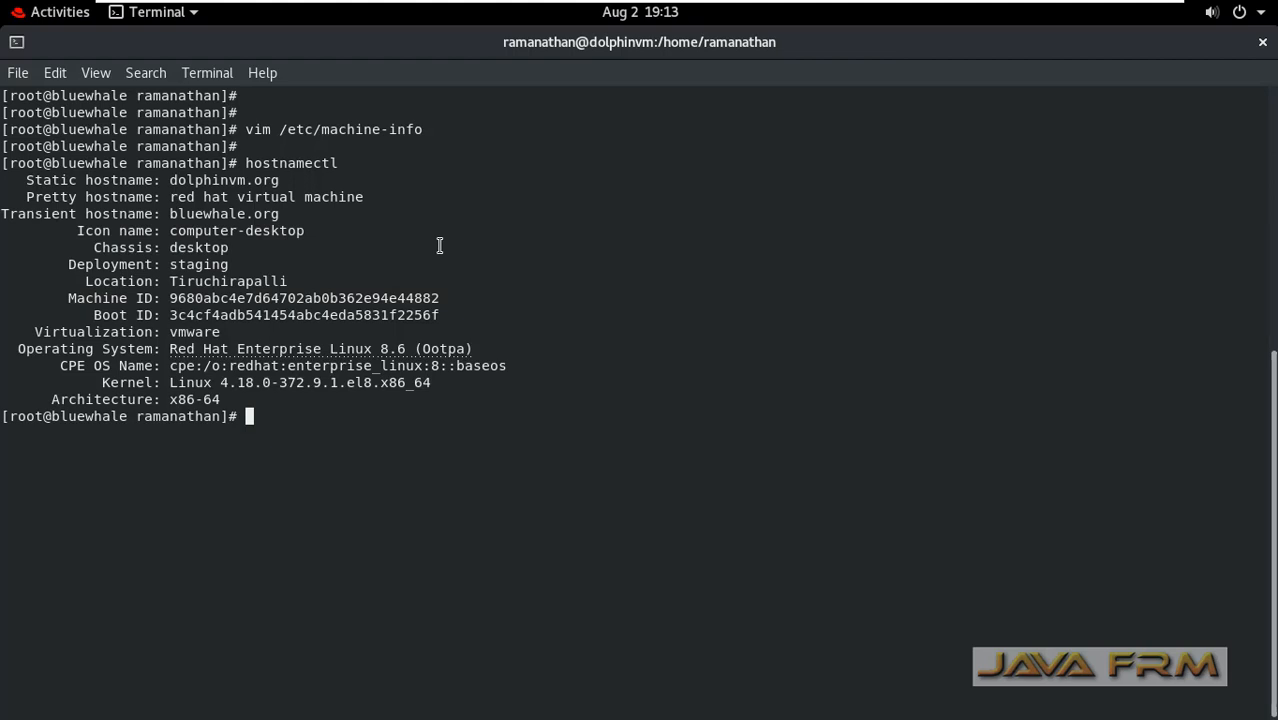
{"action": "mouse_move", "coordinate": [656, 248]}
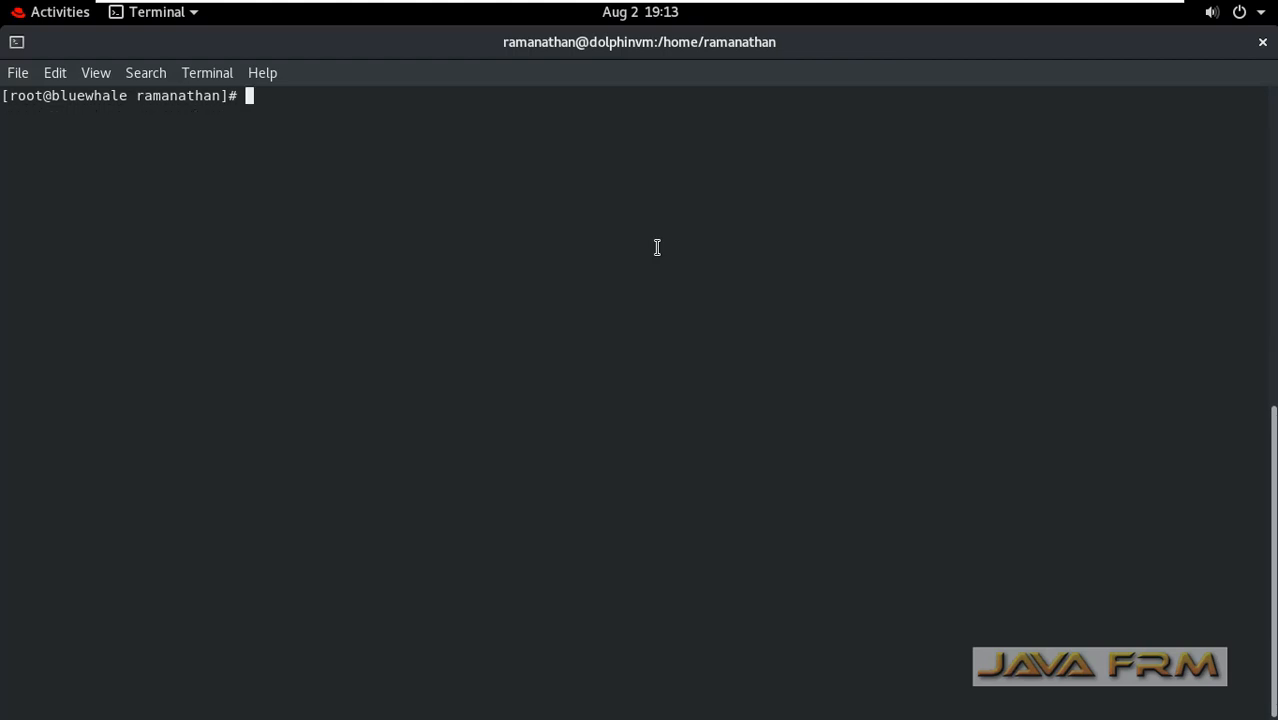
Clear the pretty hostname with hostnamectl set-hostname "" --pretty and verify via hostnamectl
{"action": "key", "text": "Return"}
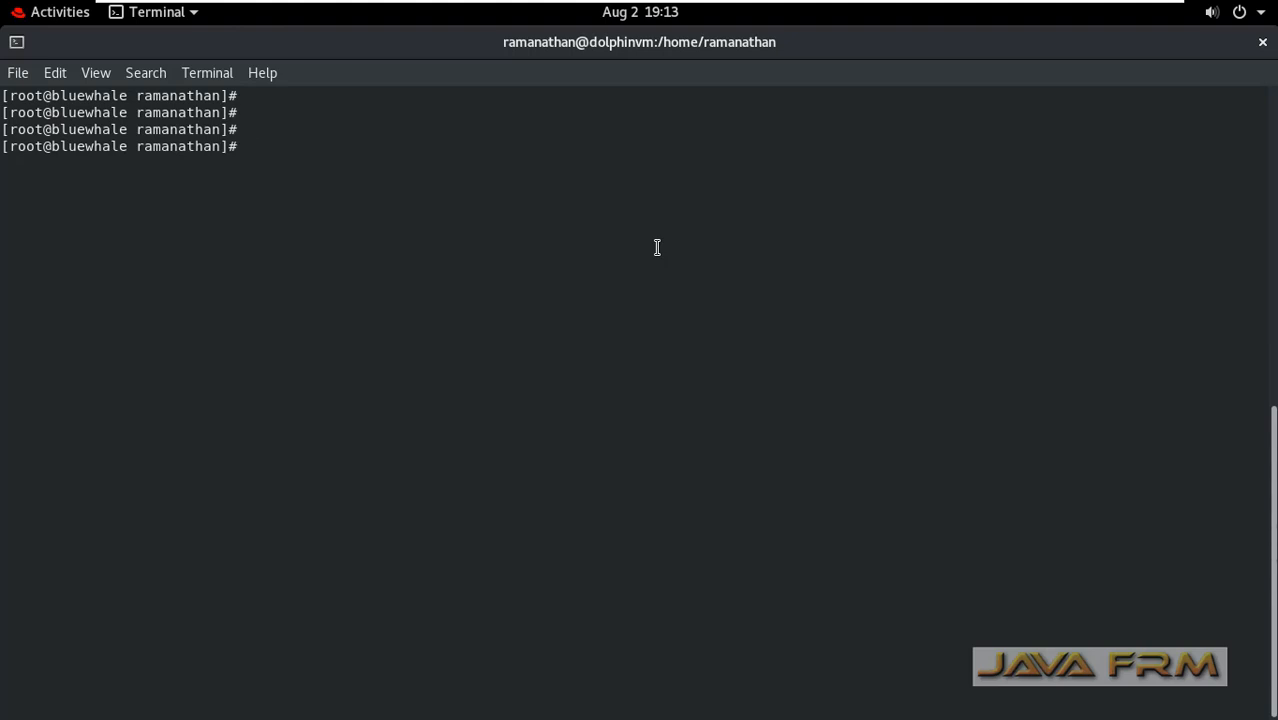
{"action": "type", "text": "hosn"}
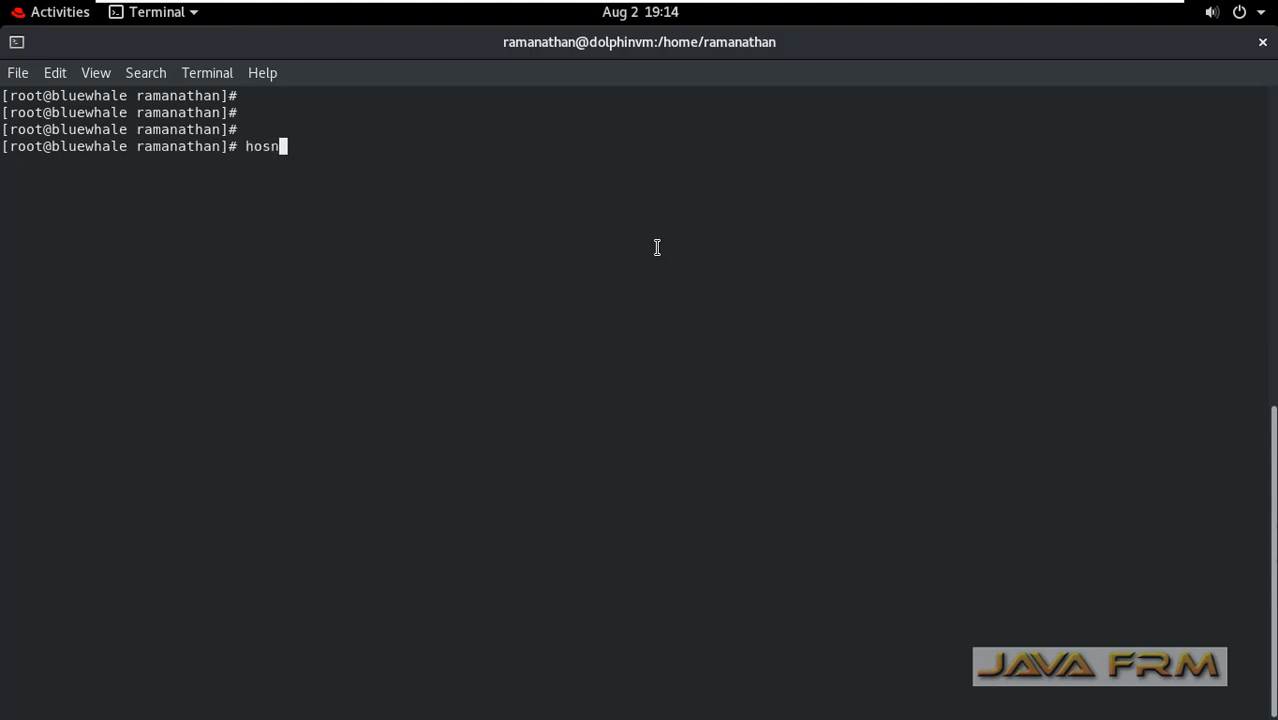
{"action": "type", "text": "tnamec"}
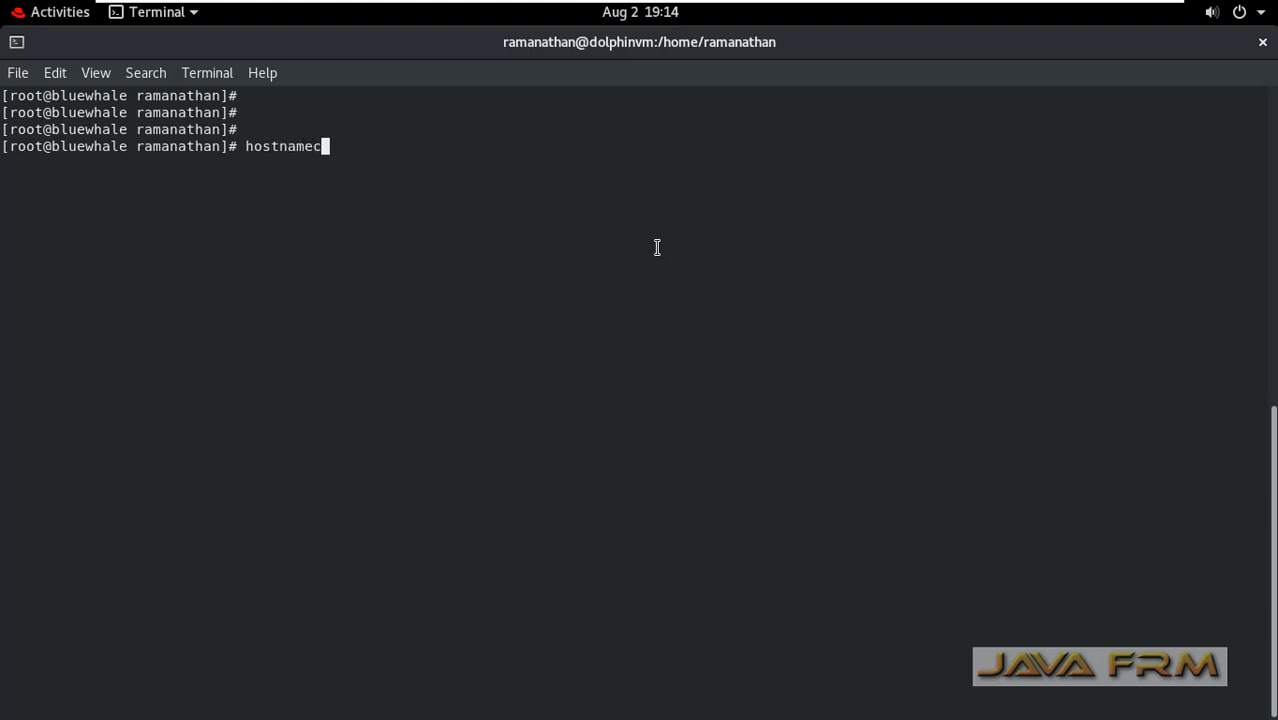
{"action": "type", "text": "tl"}
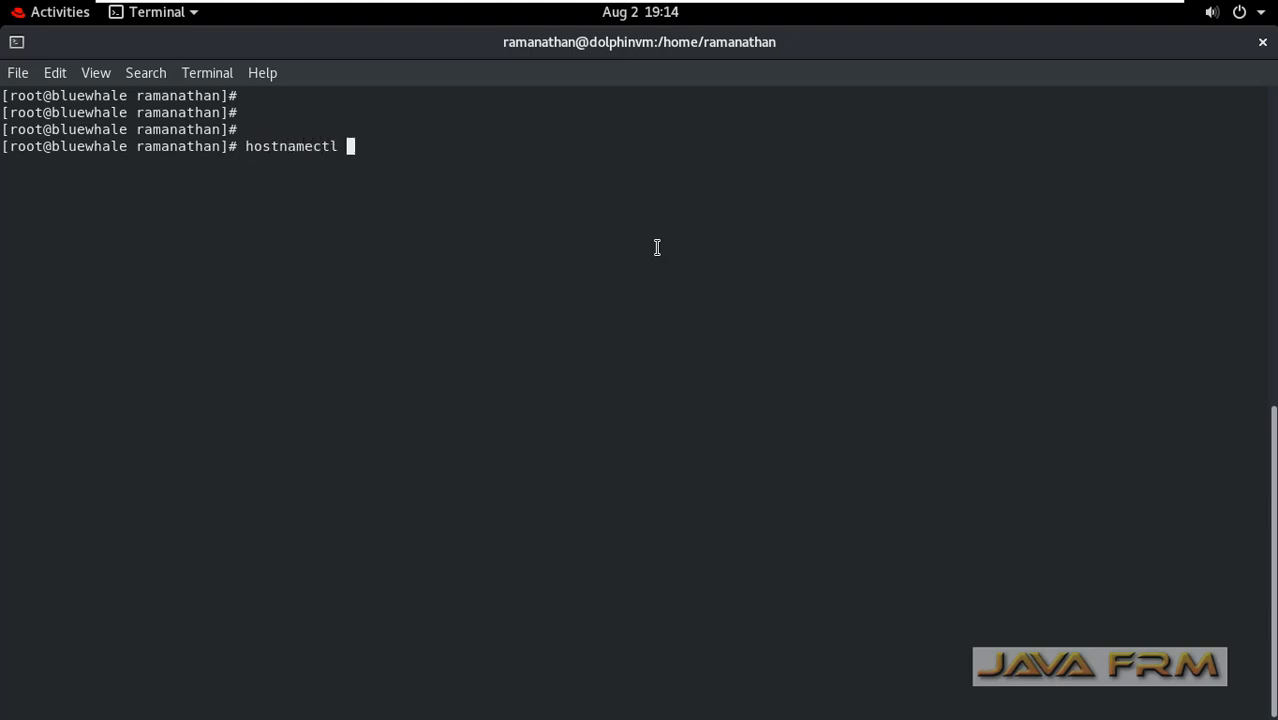
{"action": "type", "text": "set-host"}
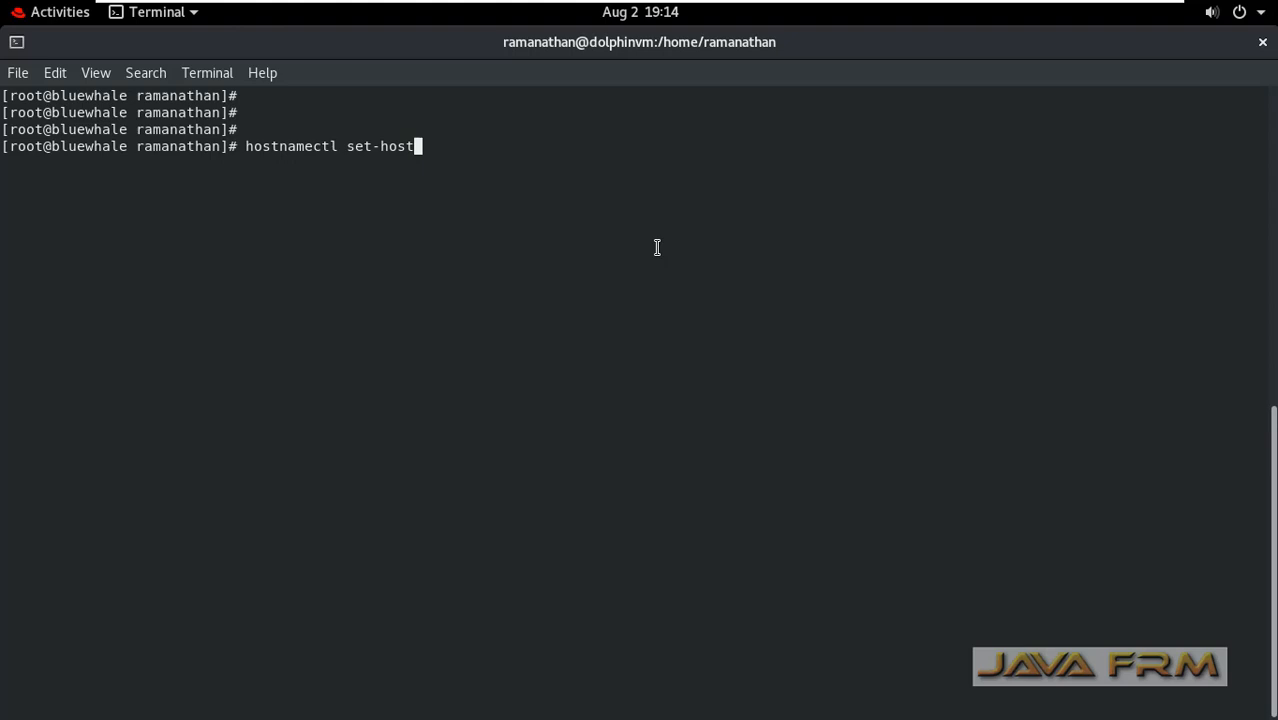
{"action": "type", "text": "name"}
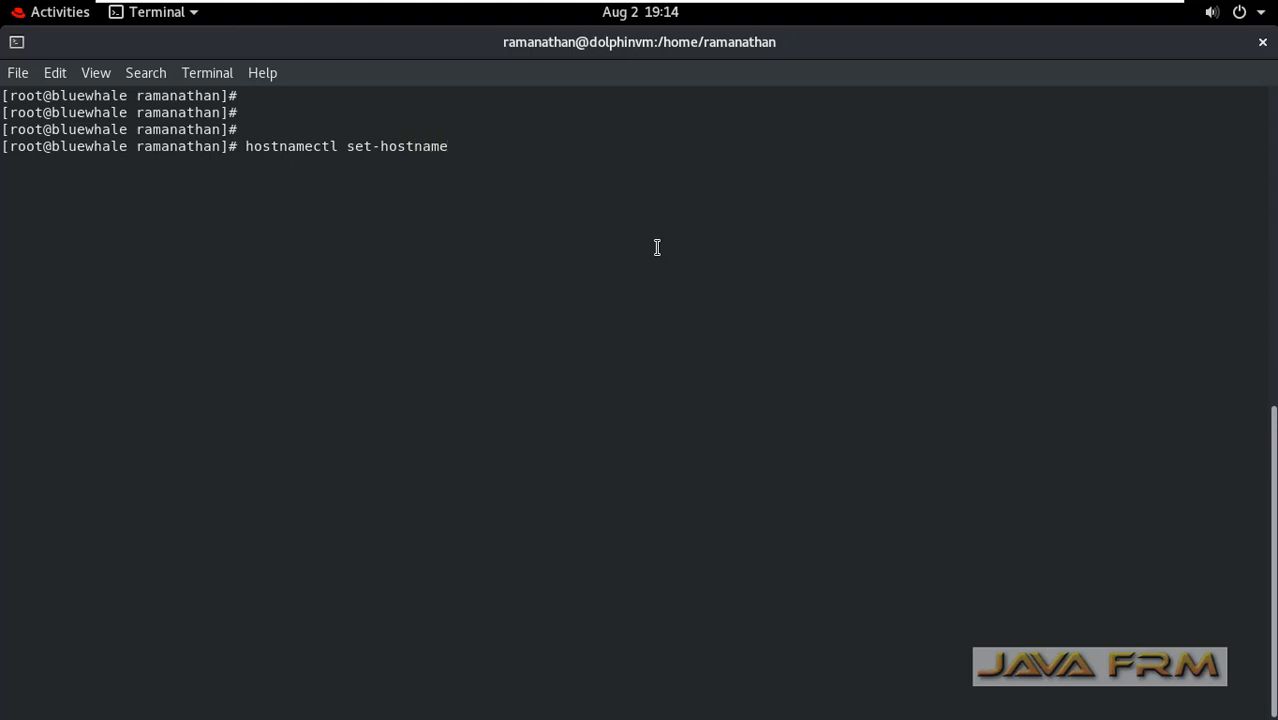
{"action": "type", "text": "\"\""}
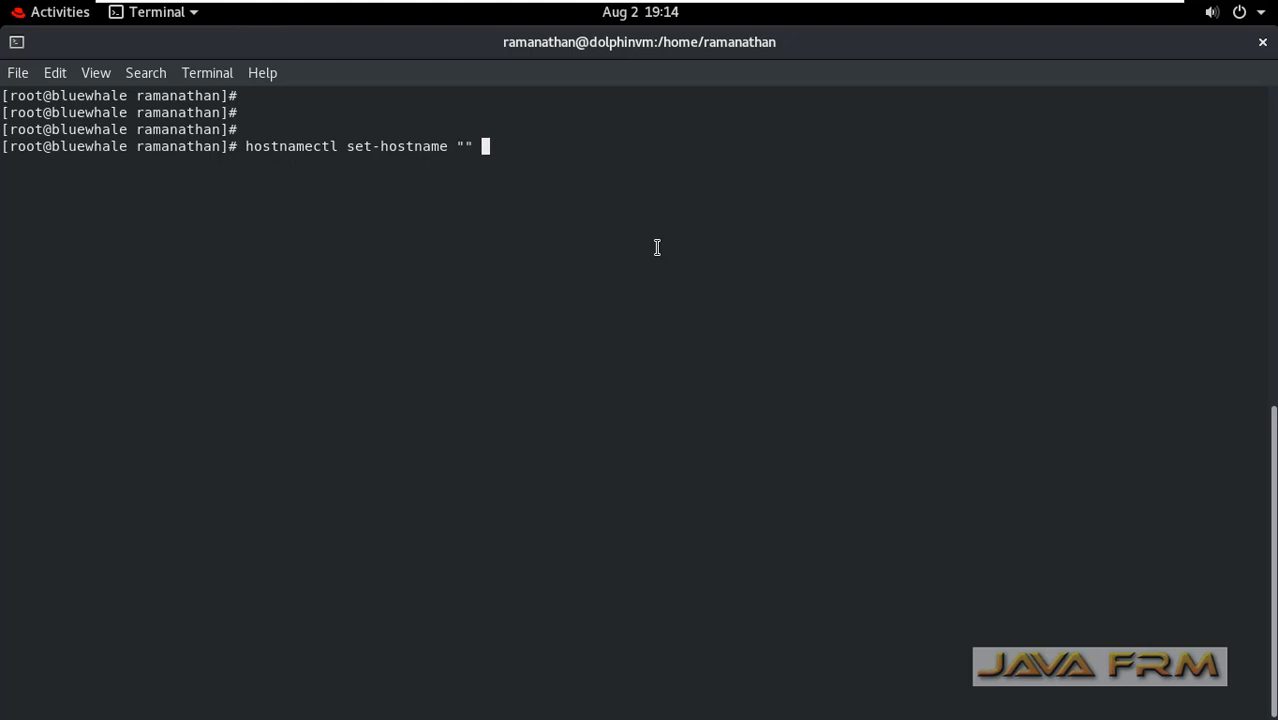
{"action": "type", "text": "--pretty"}
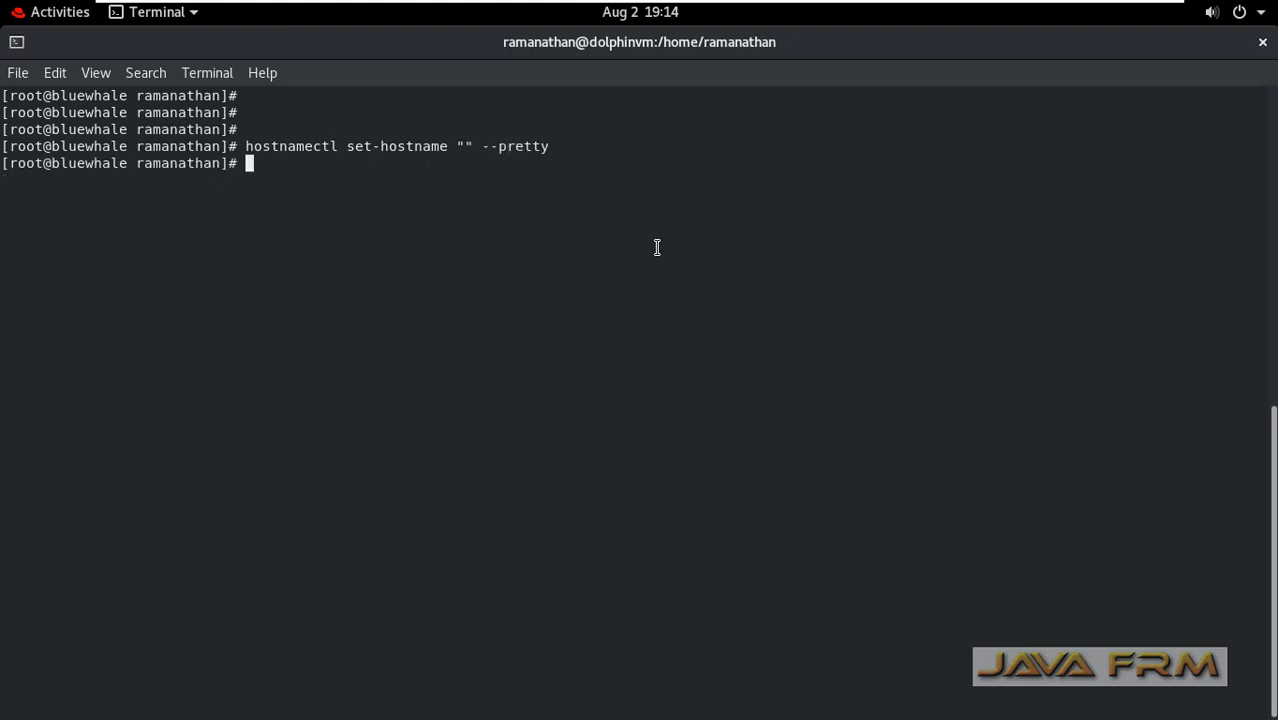
{"action": "type", "text": "hostnamectl"}
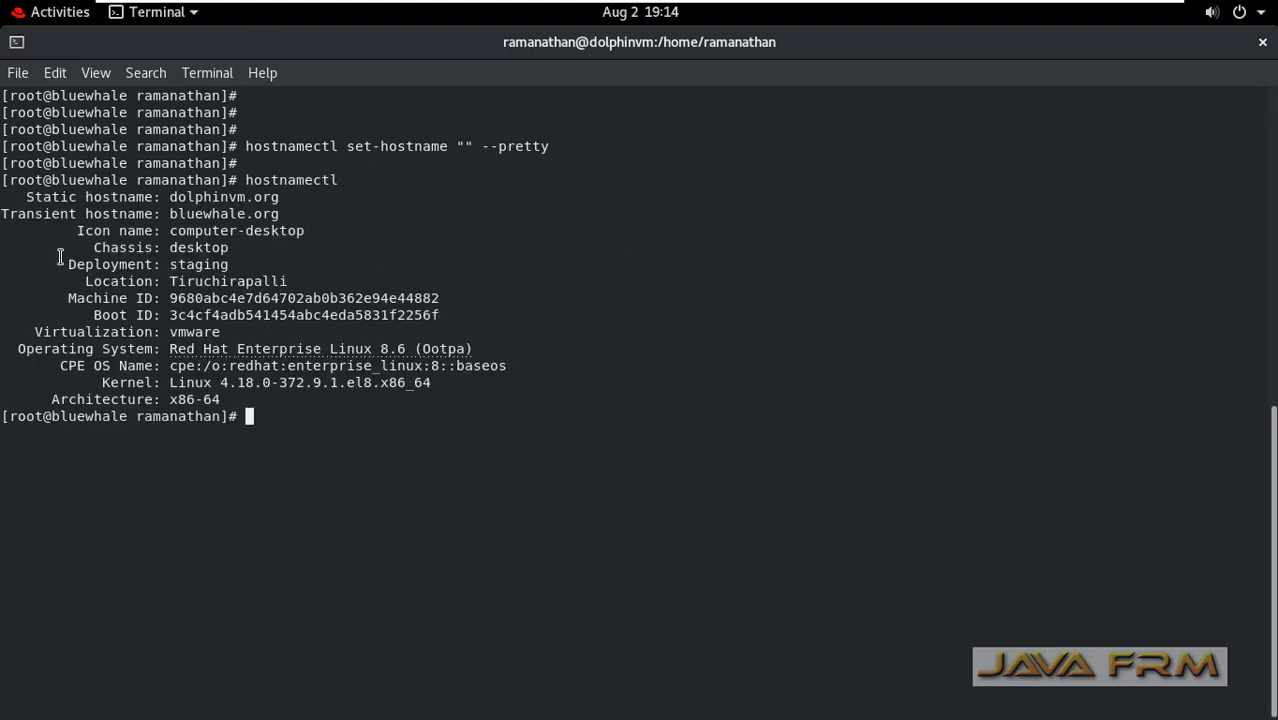
{"action": "key", "text": "Return"}
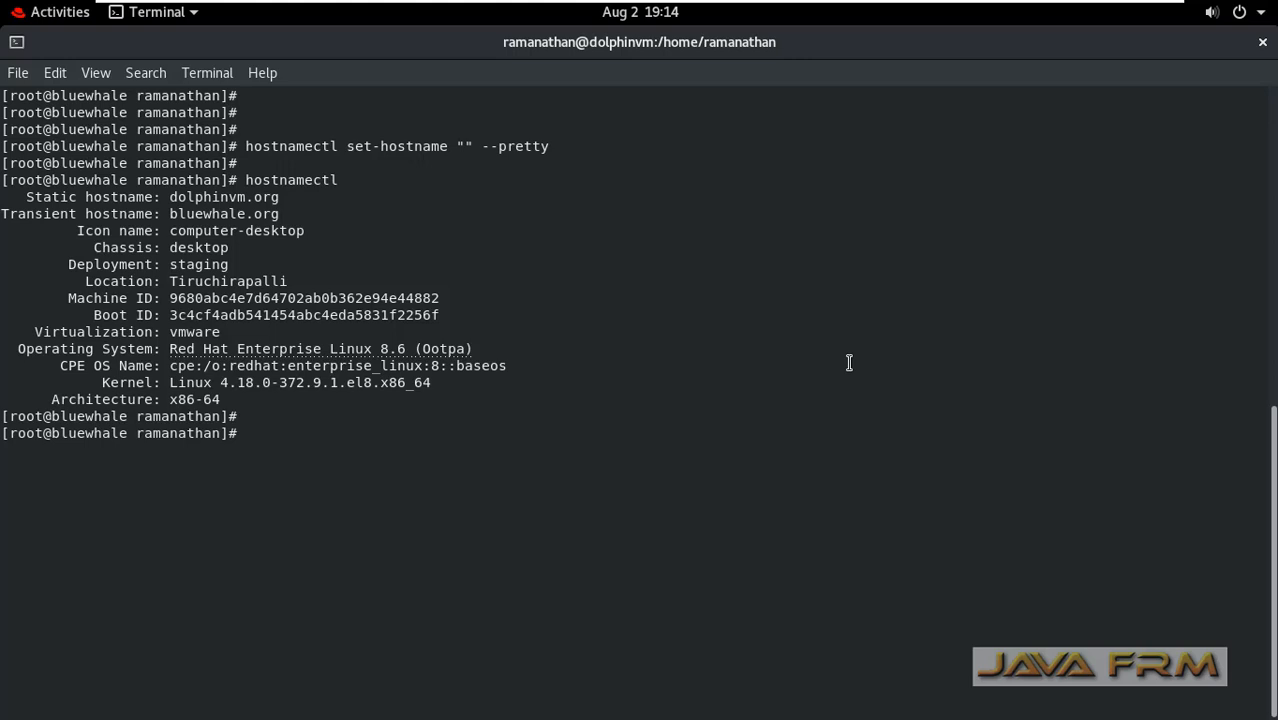
Show /etc/machine-info with cat, confirming the pretty hostname line is gone
{"action": "type", "text": "cat"}
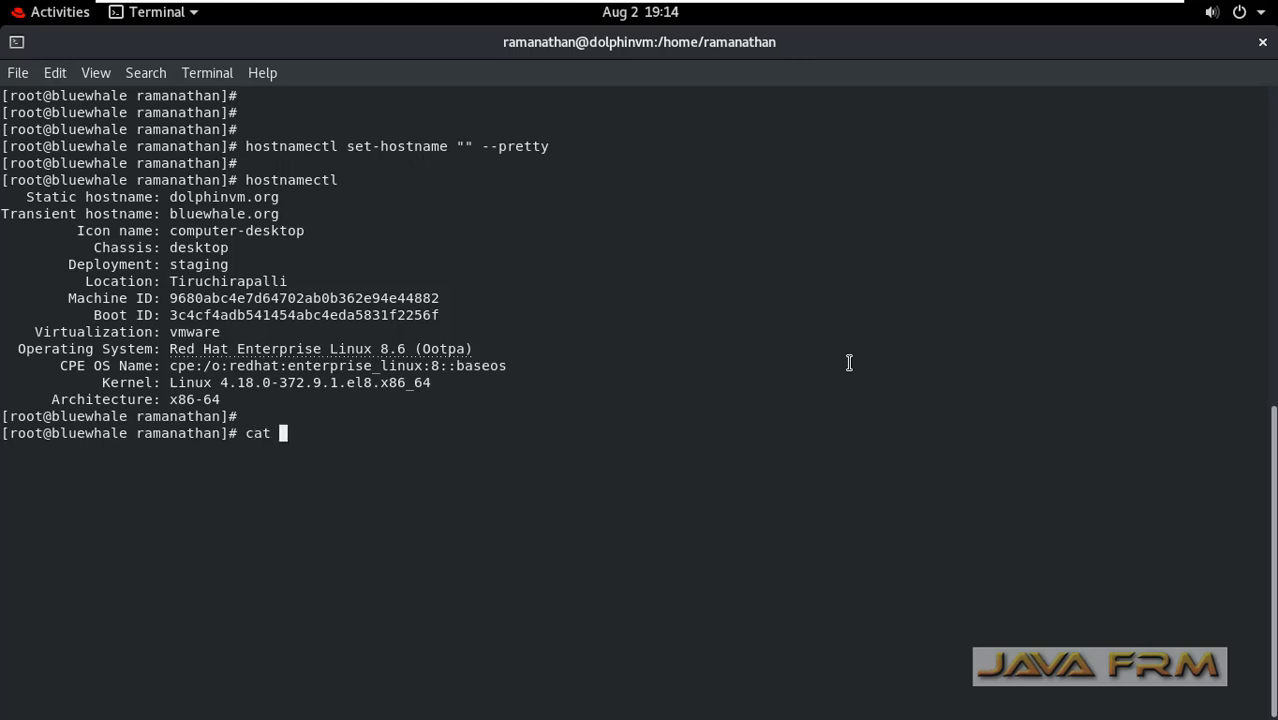
{"action": "type", "text": "/etc/machine-info"}
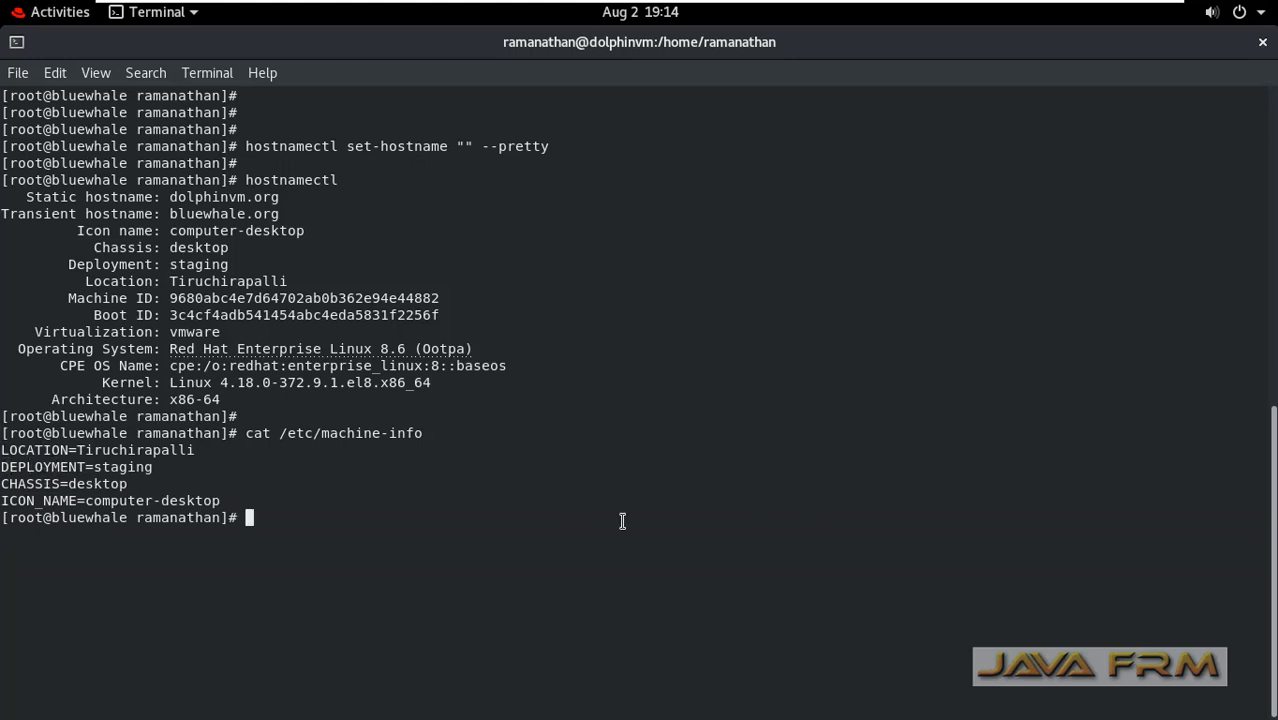
{"action": "mouse_move", "coordinate": [916, 252]}
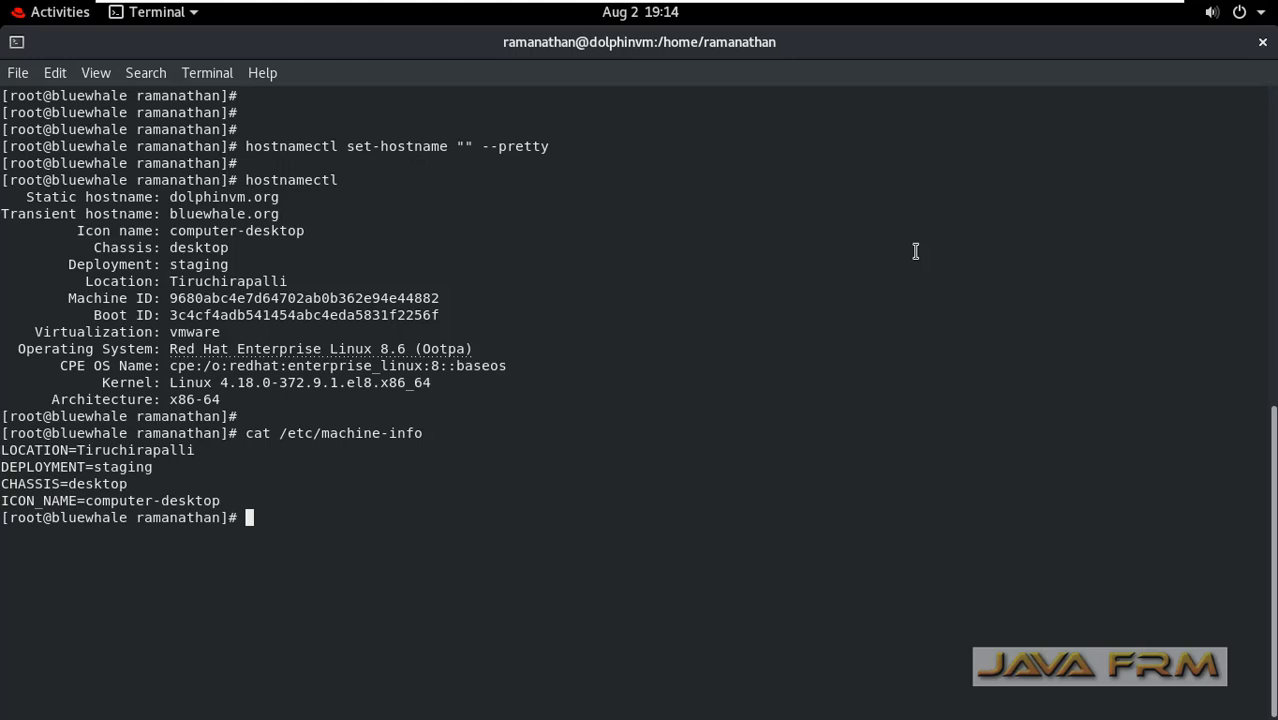
{"action": "type", "text": "hostnamectl set"}
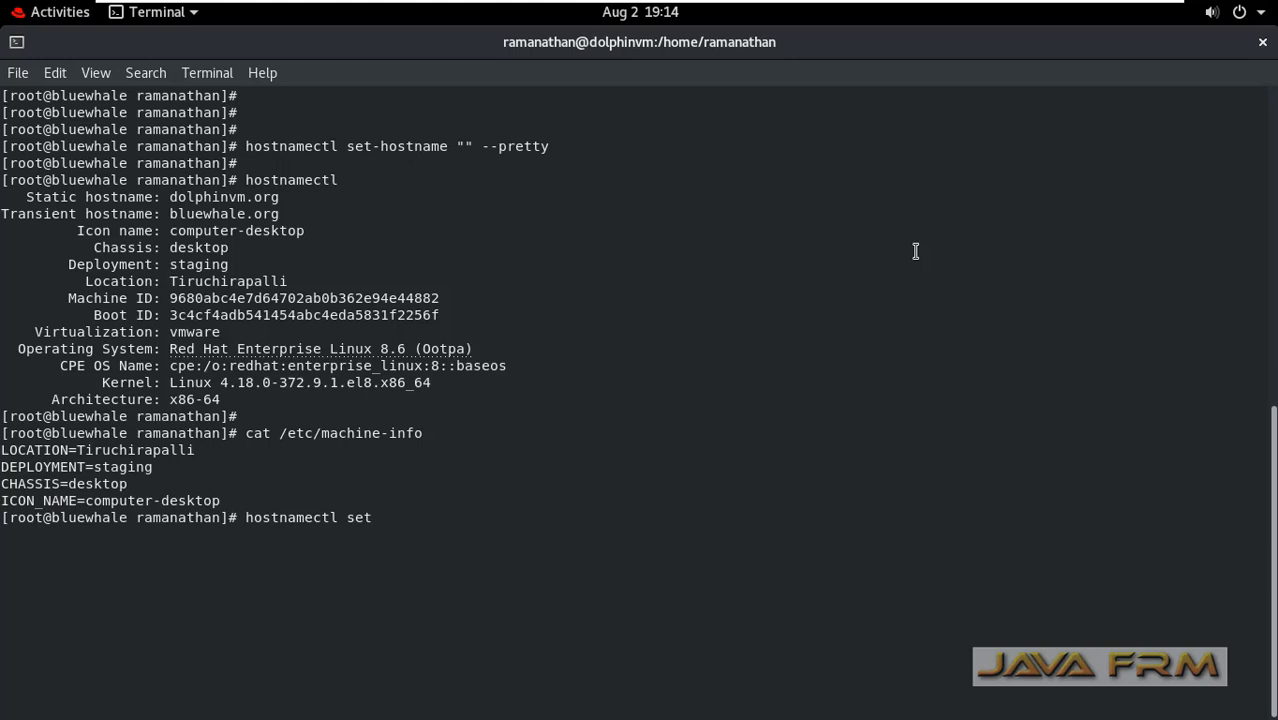
Clear location and deployment via hostnamectl, then cat /etc/machine-info to verify
{"action": "type", "text": "-location"}
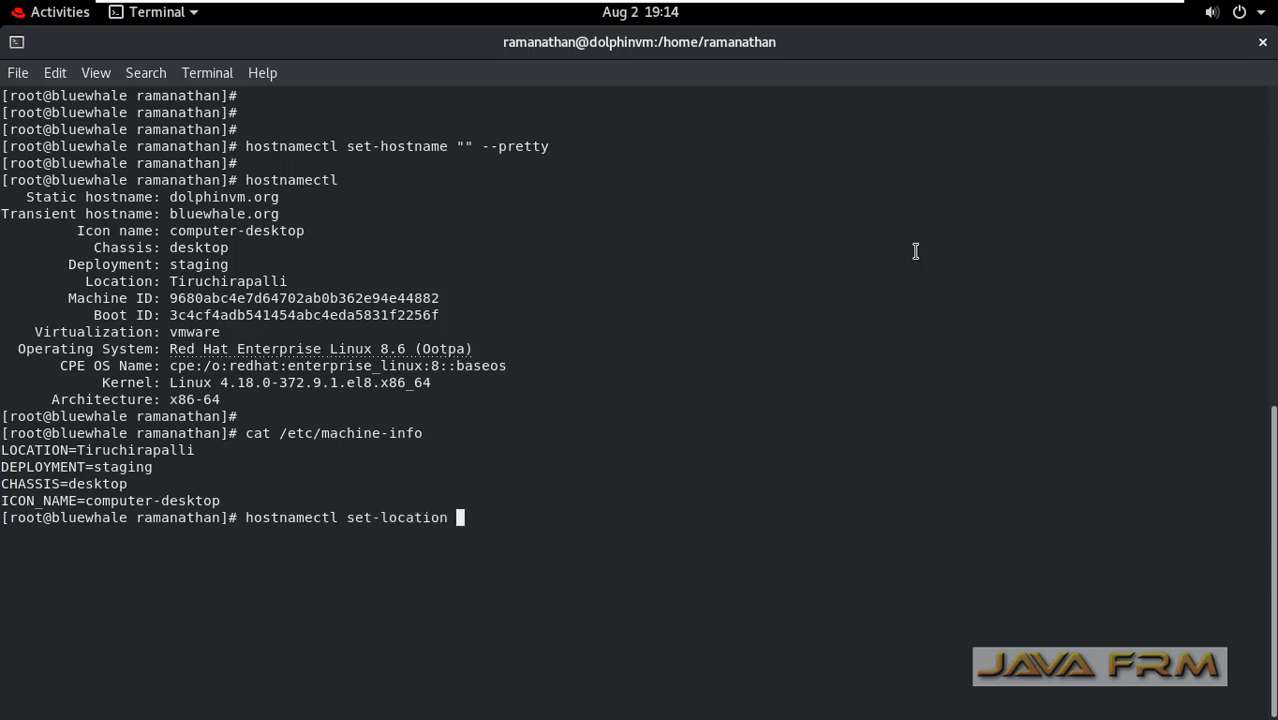
{"action": "type", "text": "\"\""}
{"action": "type", "text": "hostnamectl set-deployment \""}
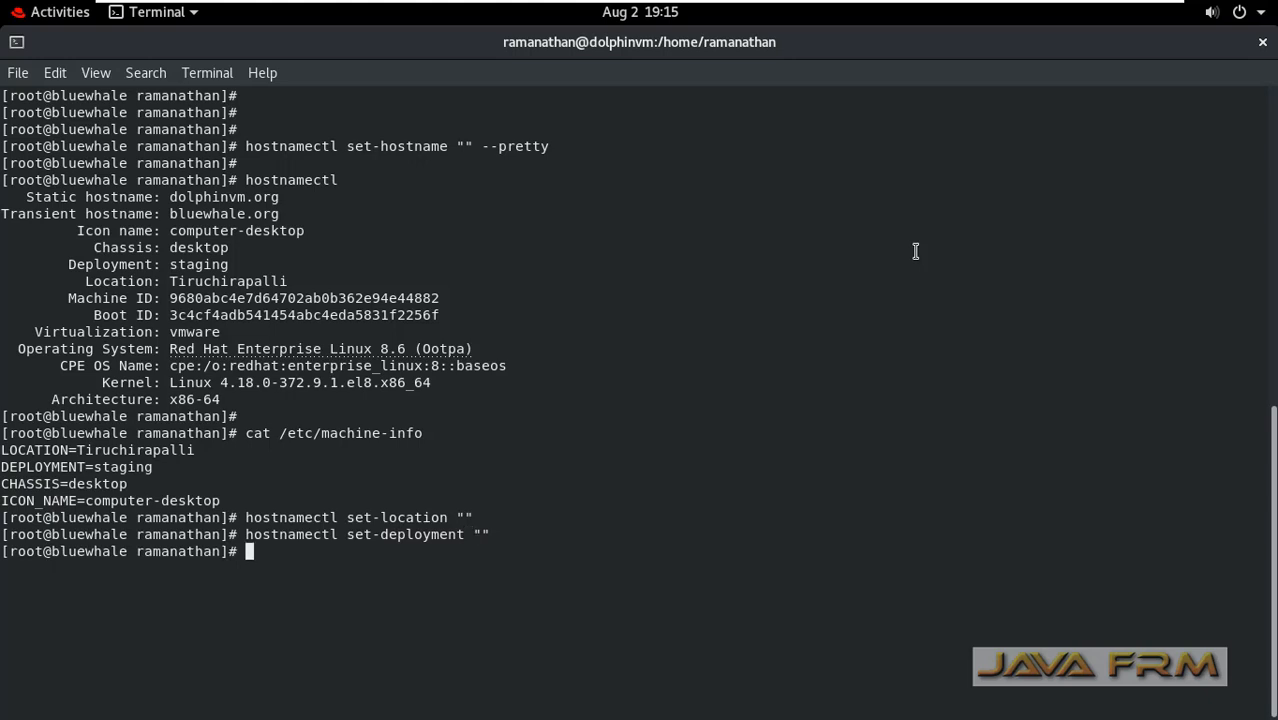
{"action": "type", "text": "cat /etc/machine-info"}
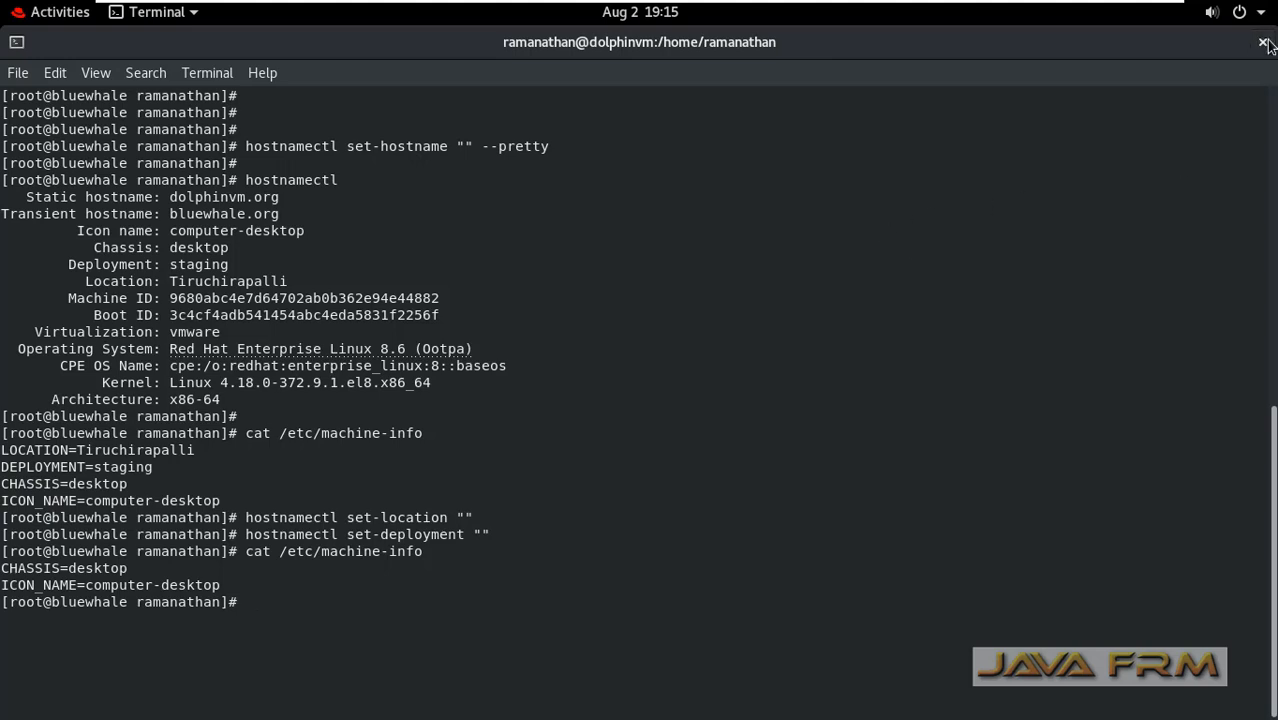
Close the terminal window and leave VMware full-screen mode
{"action": "left_click", "coordinate": [1266, 42]}
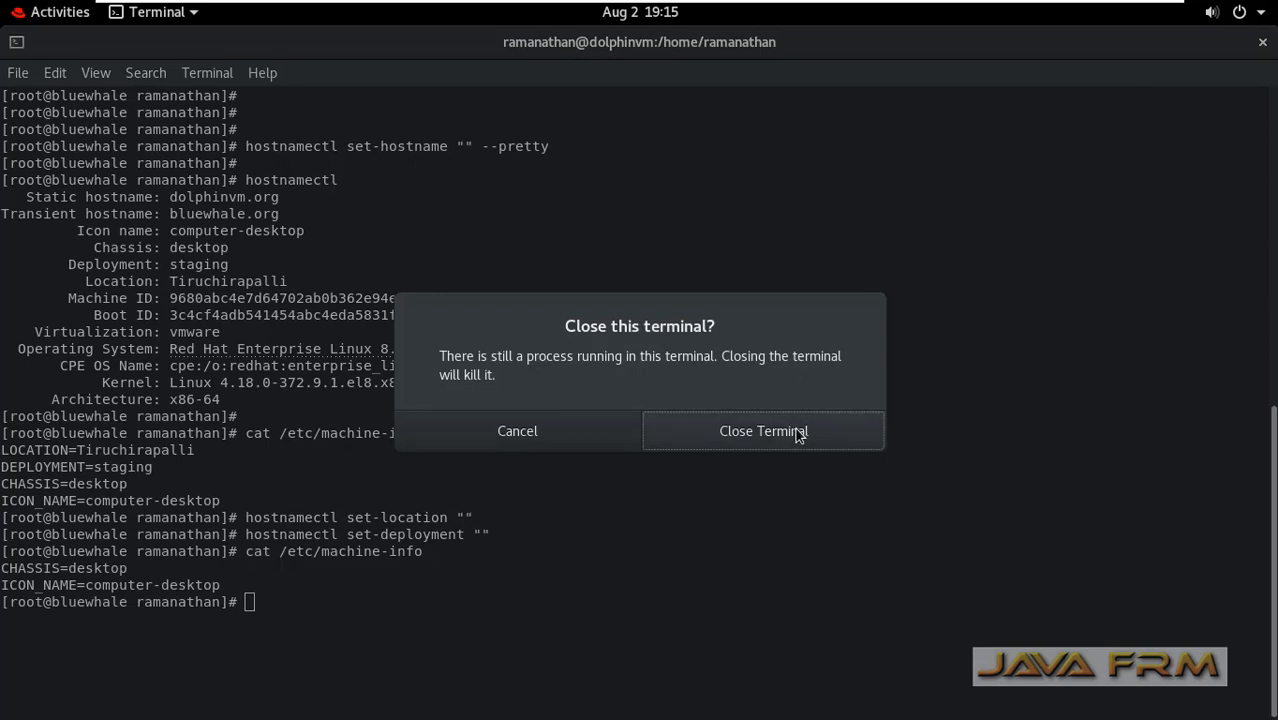
{"action": "left_click", "coordinate": [764, 432]}
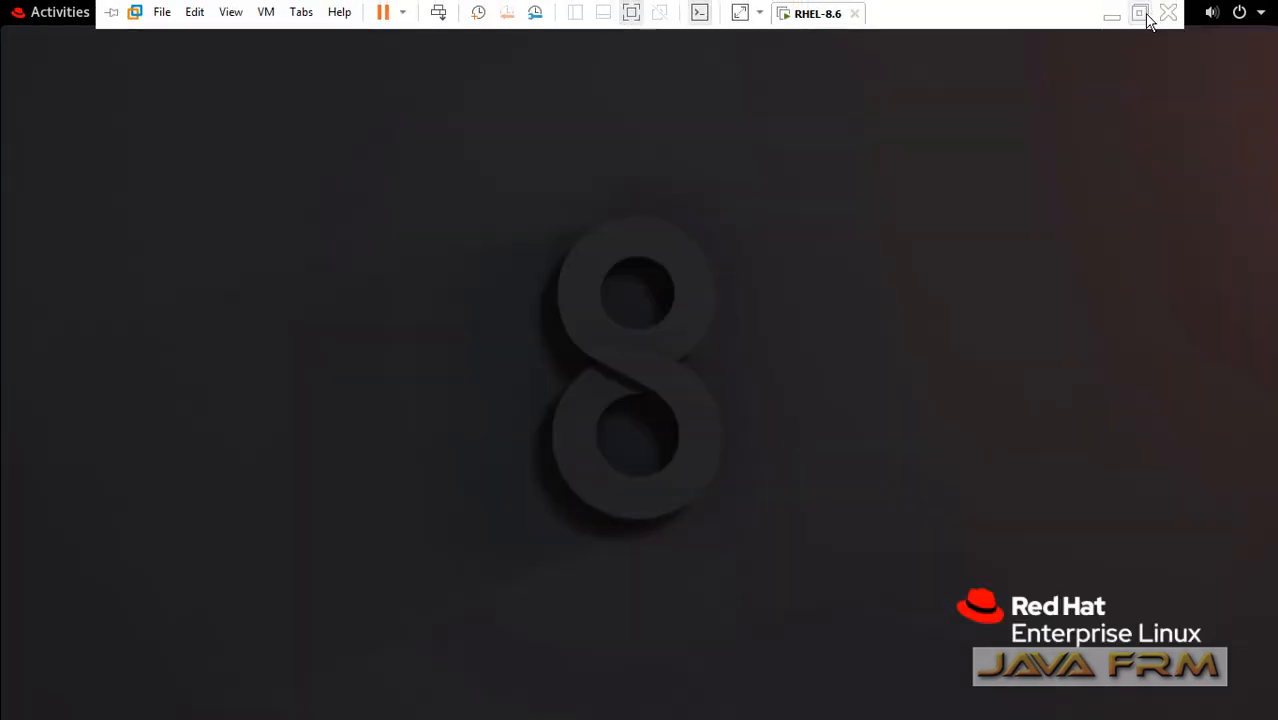
{"action": "left_click", "coordinate": [1140, 12]}
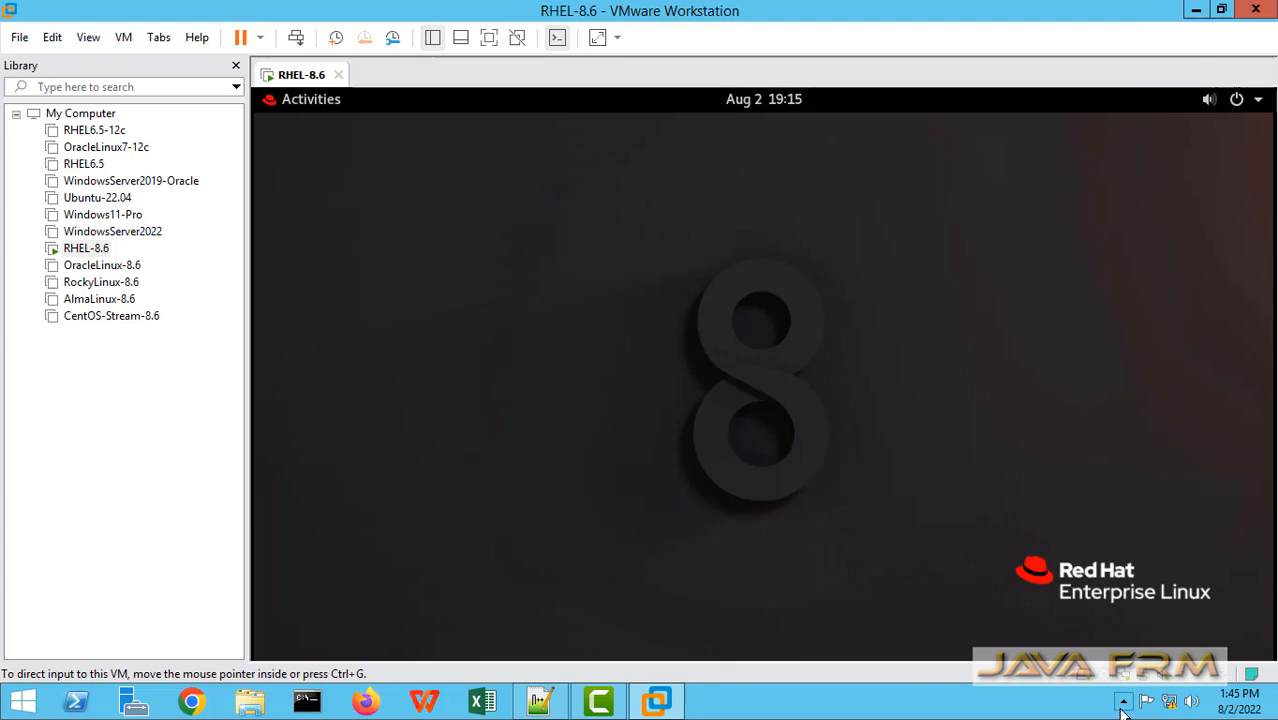